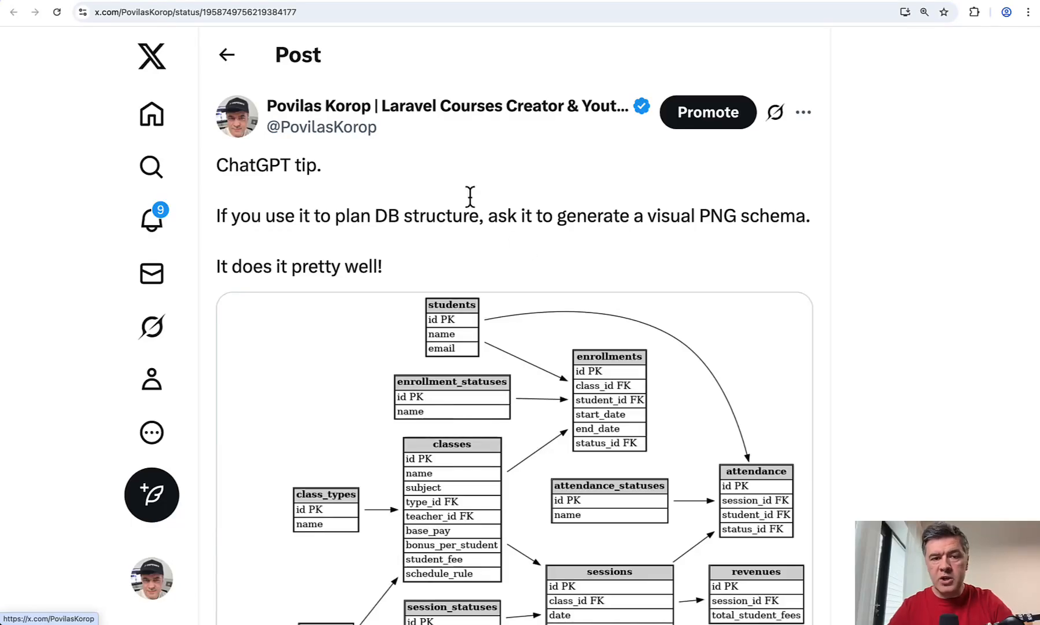
{"action": "mouse_move", "coordinate": [477, 241]}
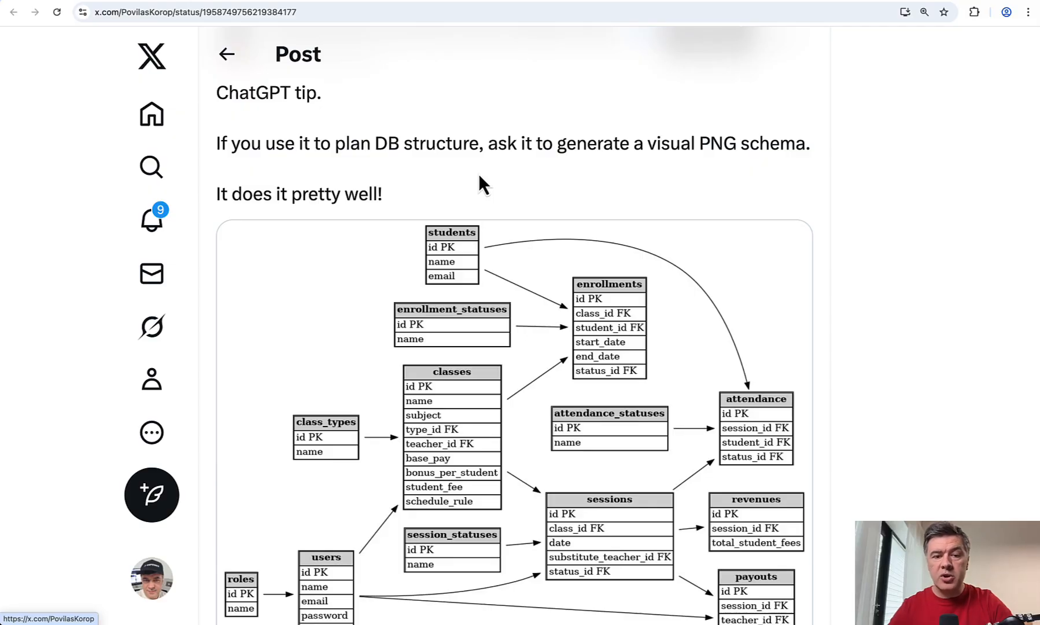
- Bring up the ChatGPT conversation and read through the Laravel learning-center schema prompt
{"action": "scroll", "scroll_direction": "down", "scroll_amount": 3}
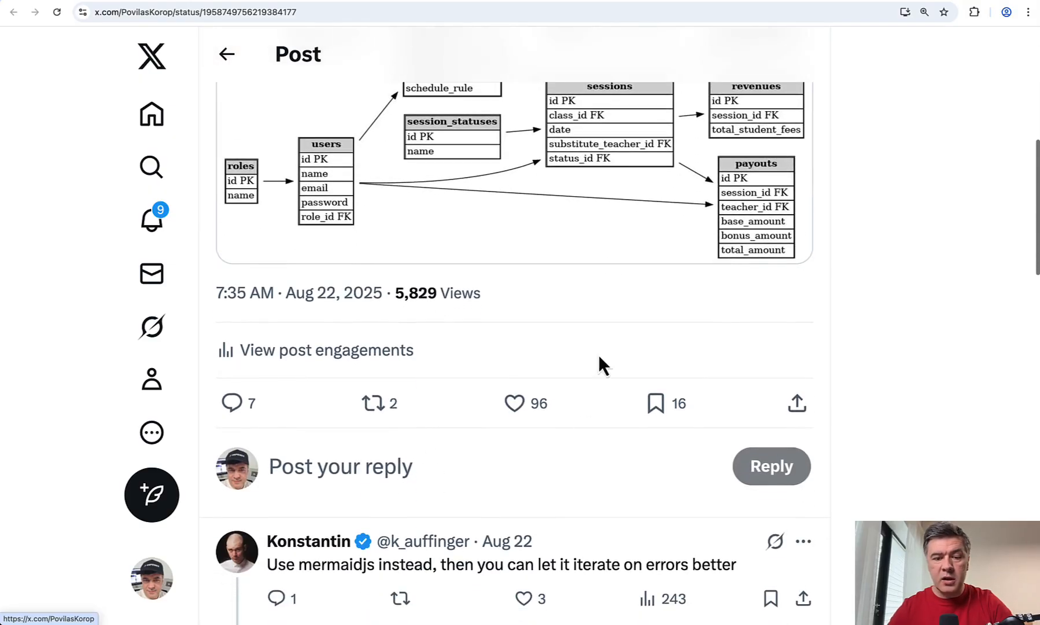
{"action": "scroll", "scroll_direction": "up", "scroll_amount": 3}
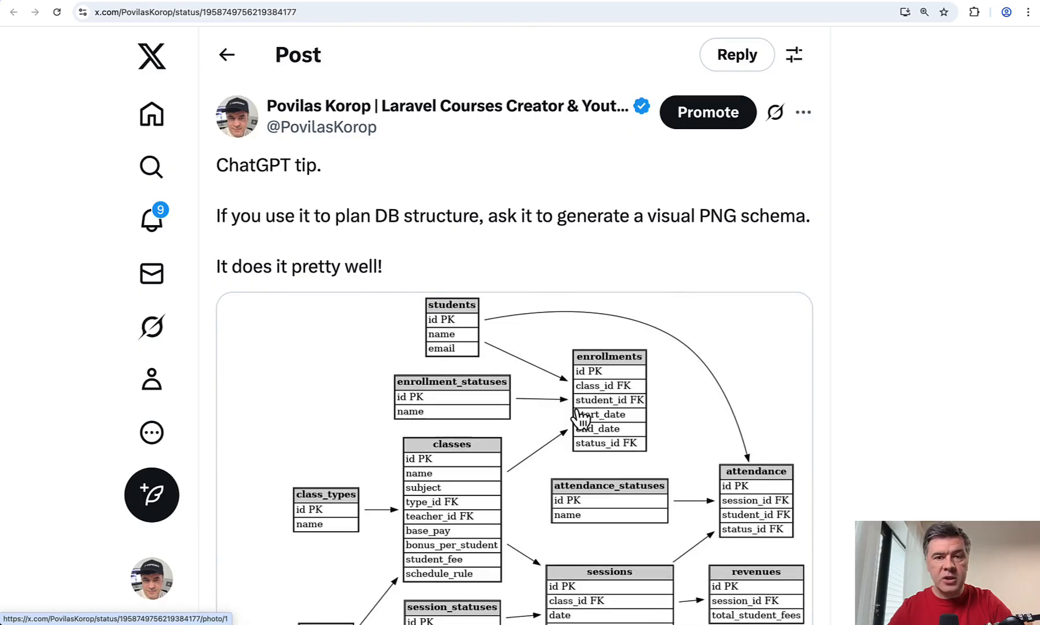
{"action": "mouse_move", "coordinate": [564, 244]}
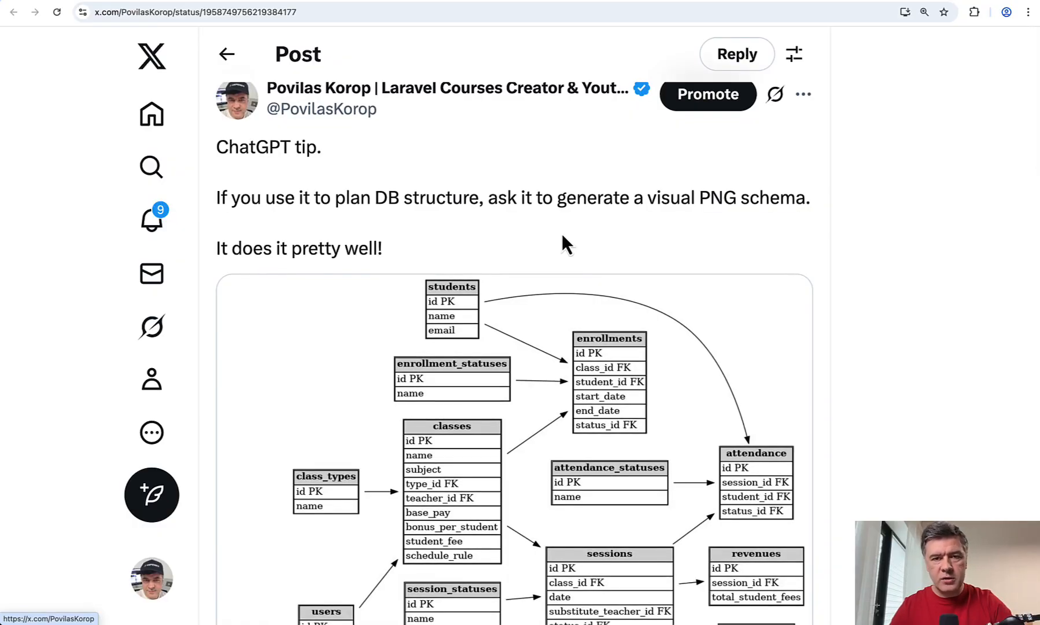
{"action": "left_click", "coordinate": [196, 12]}
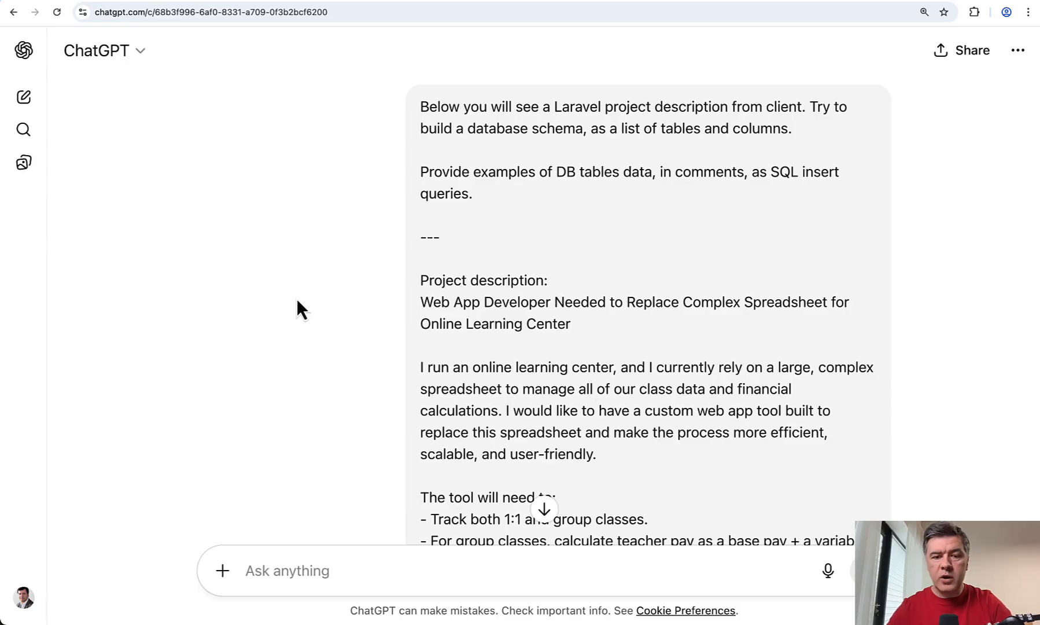
{"action": "scroll", "scroll_direction": "down", "scroll_amount": 3}
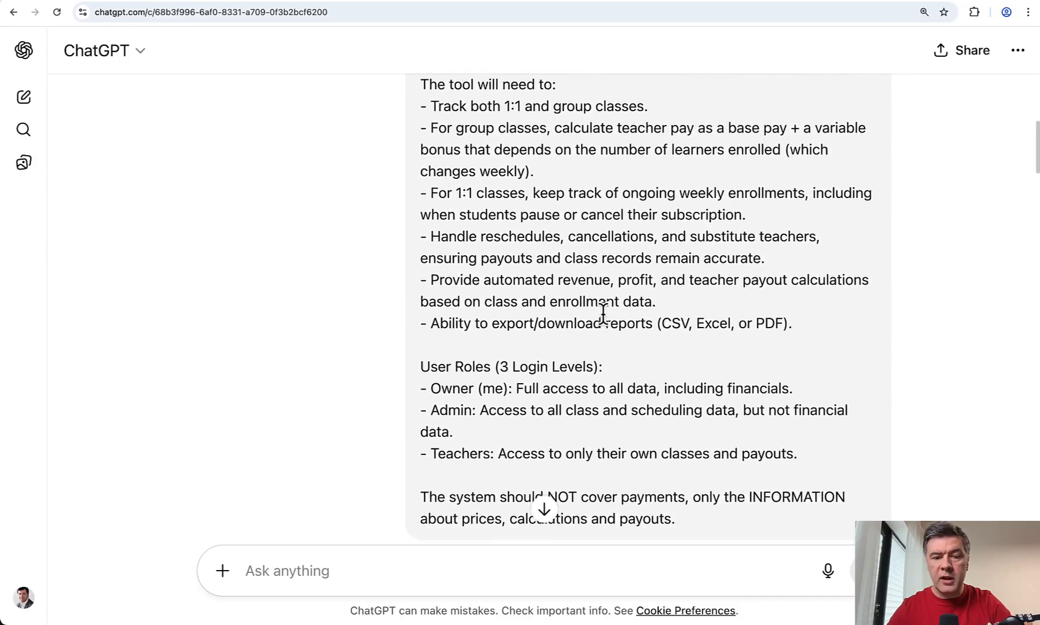
{"action": "scroll", "scroll_direction": "up", "scroll_amount": 3}
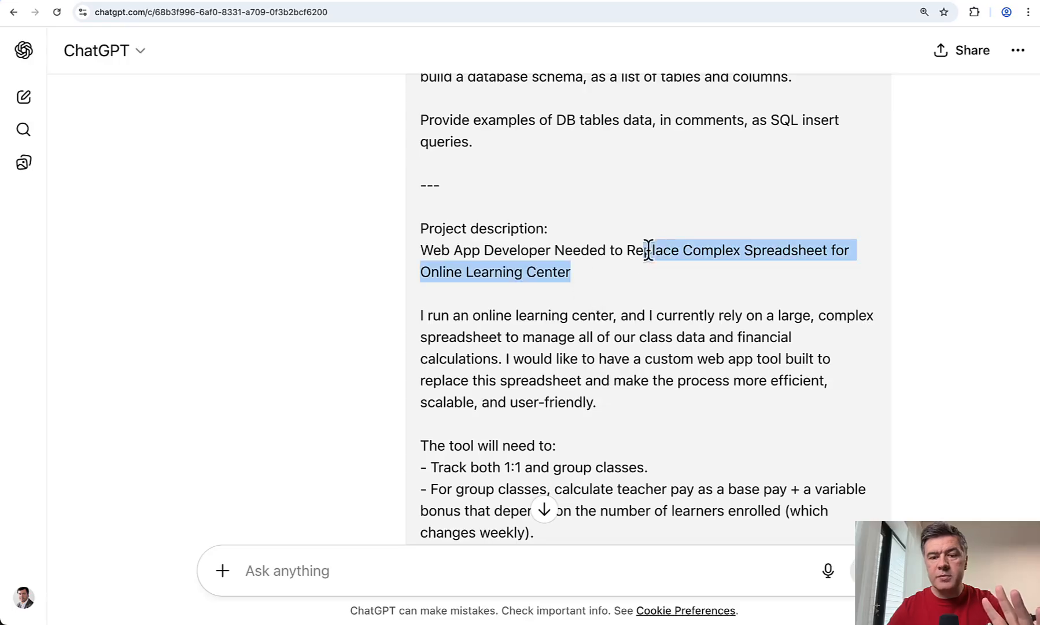
{"action": "scroll", "scroll_direction": "down", "scroll_amount": 3}
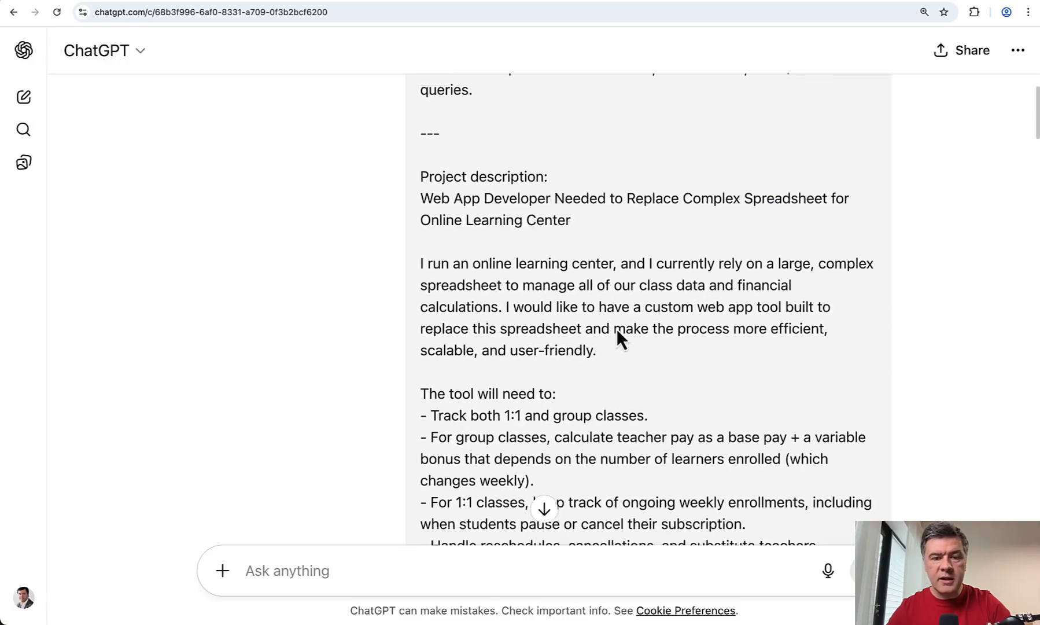
{"action": "scroll", "scroll_direction": "down", "scroll_amount": 3}
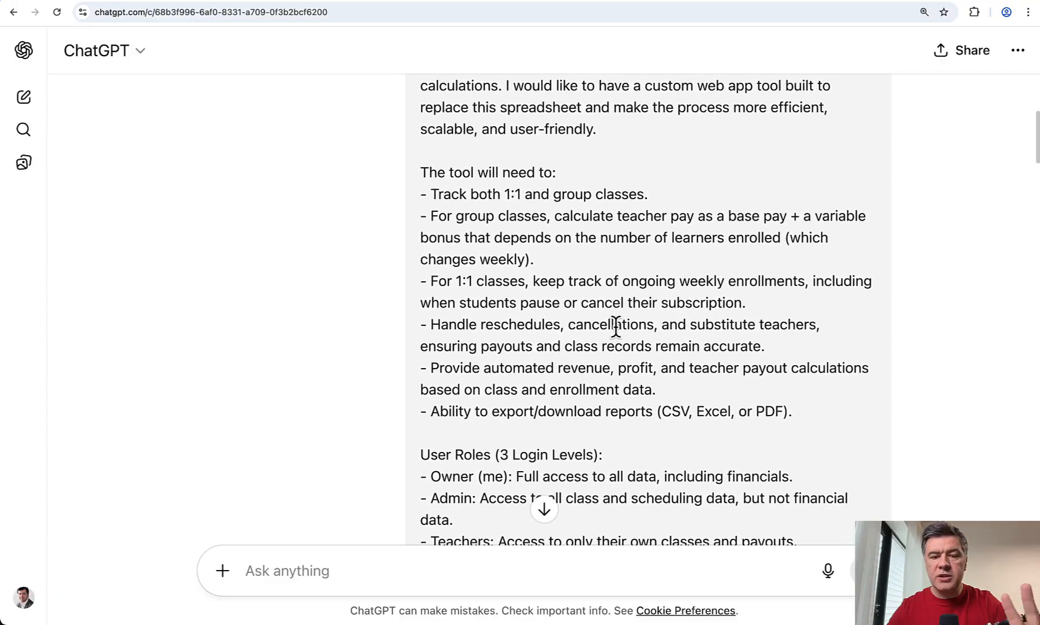
{"action": "scroll", "scroll_direction": "up", "scroll_amount": 3}
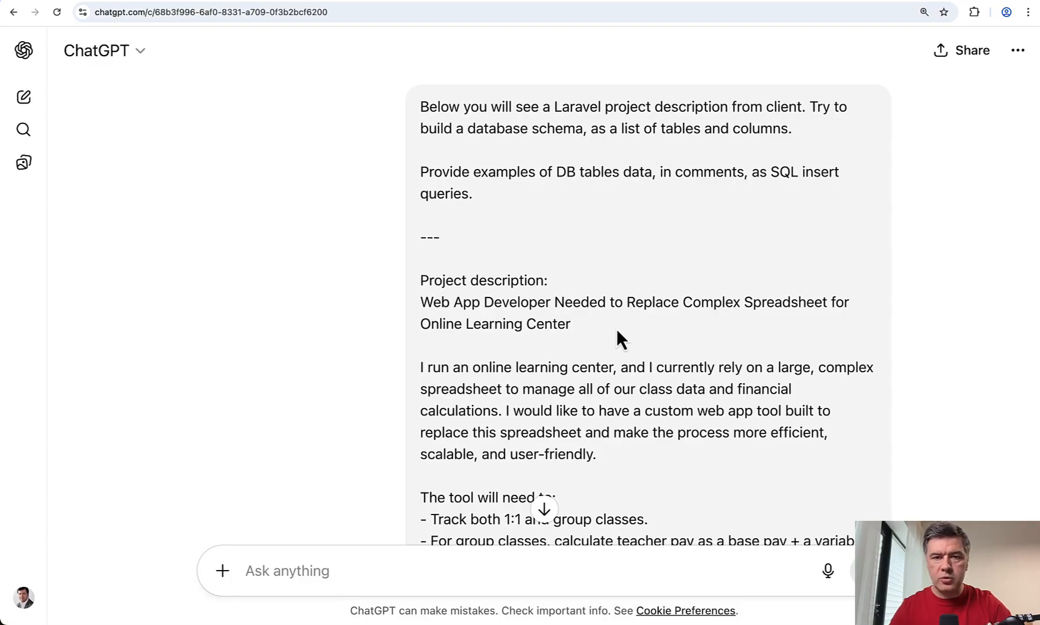
{"action": "mouse_move", "coordinate": [544, 216]}
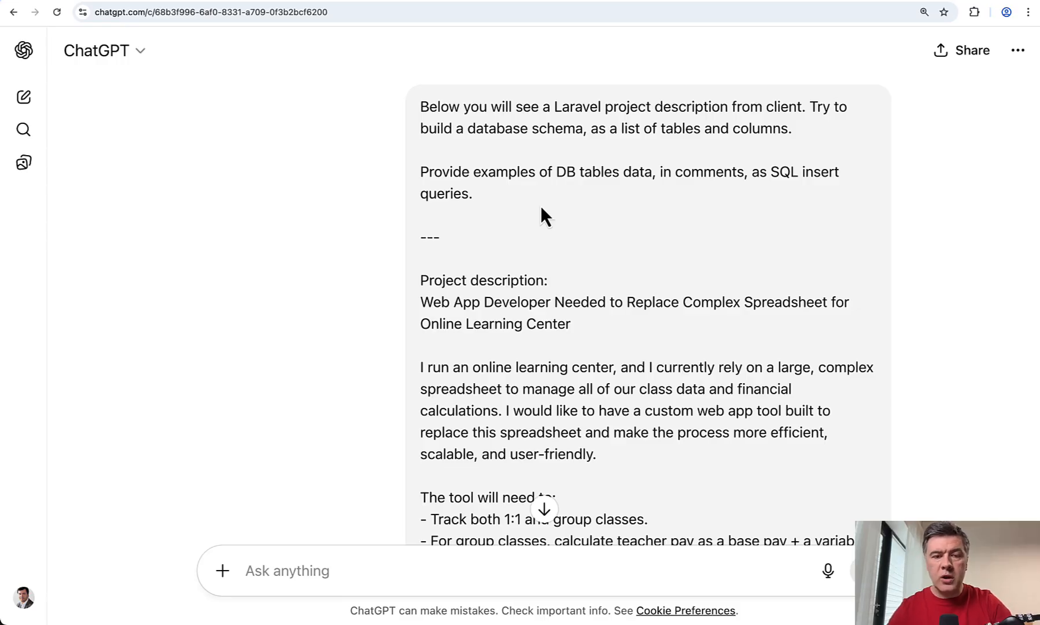
{"action": "mouse_move", "coordinate": [517, 205]}
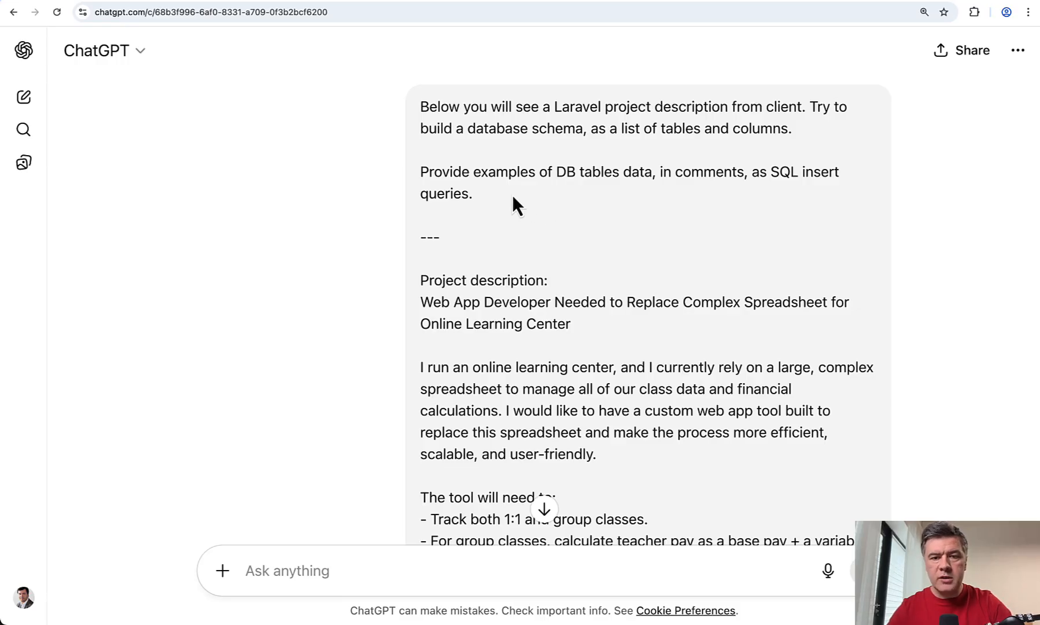
{"action": "mouse_move", "coordinate": [542, 212]}
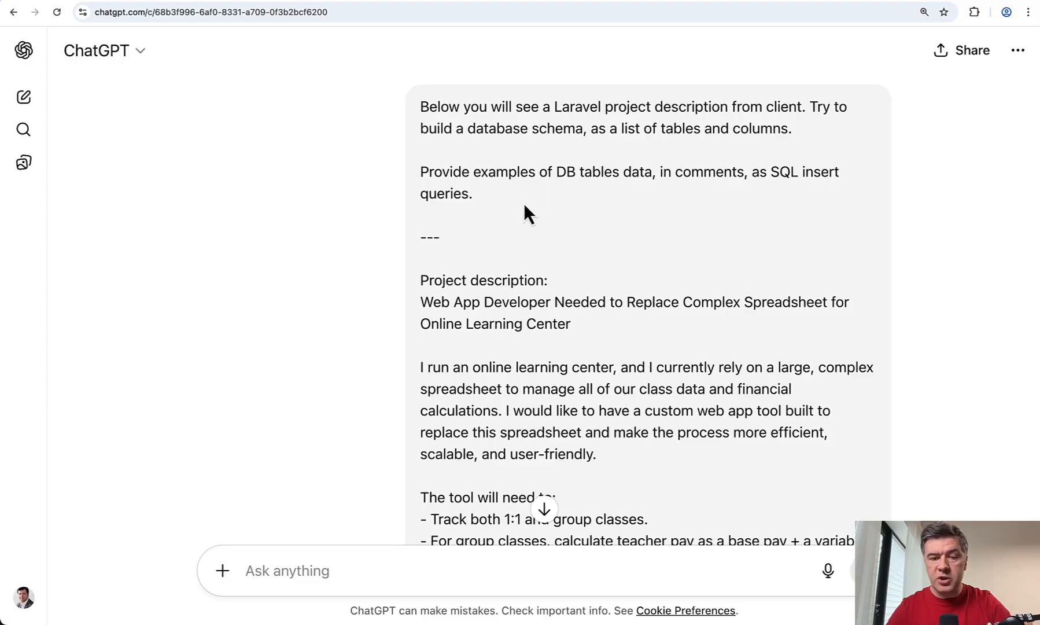
{"action": "mouse_move", "coordinate": [629, 216]}
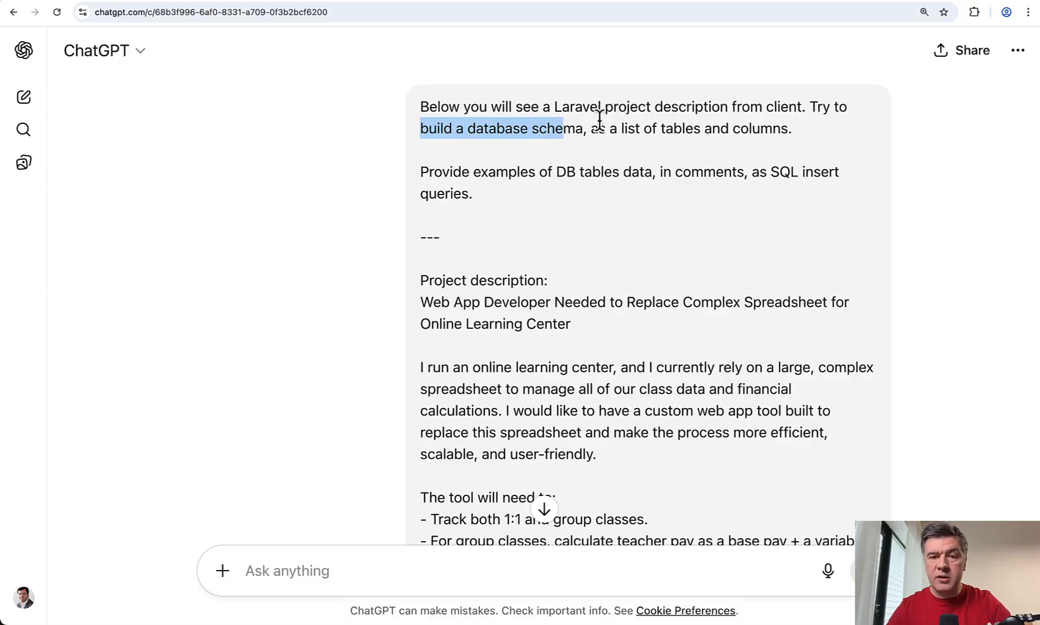
{"action": "left_click", "coordinate": [589, 159]}
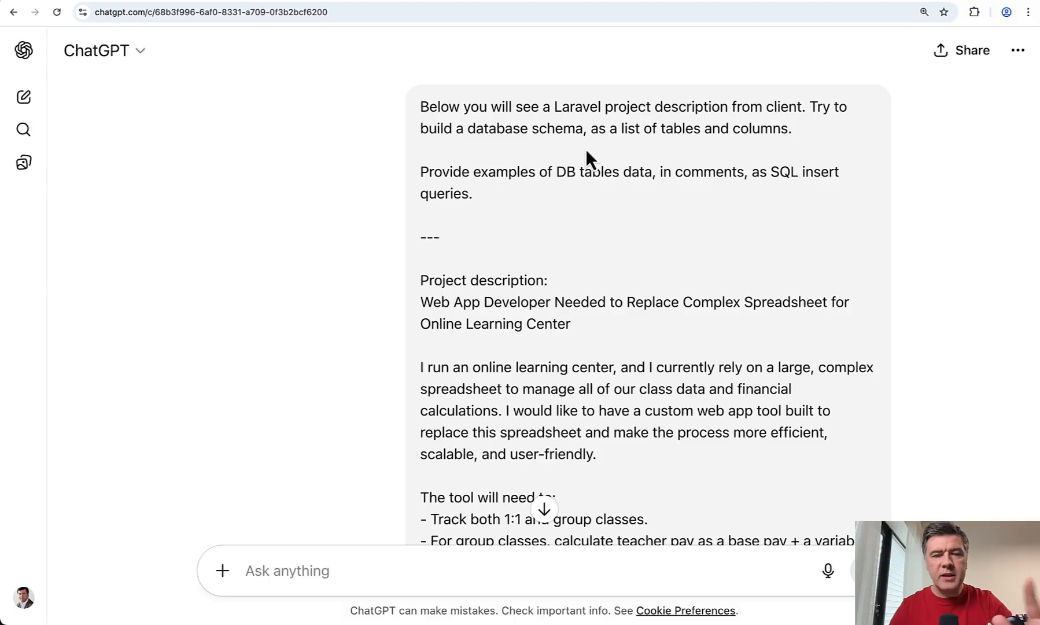
{"action": "mouse_move", "coordinate": [554, 272]}
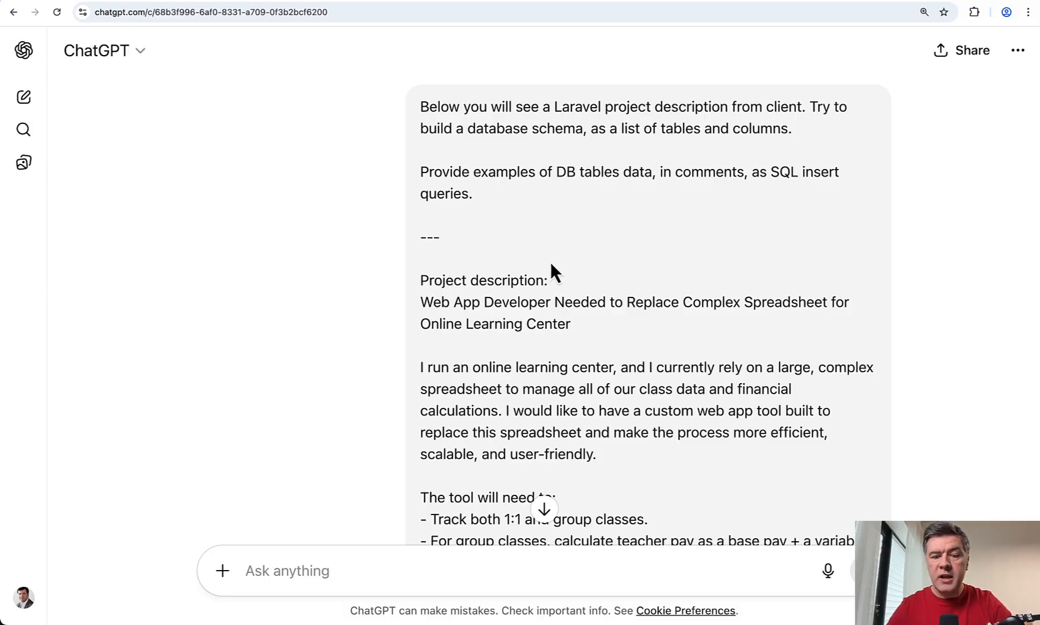
{"action": "scroll", "scroll_direction": "down", "scroll_amount": 3}
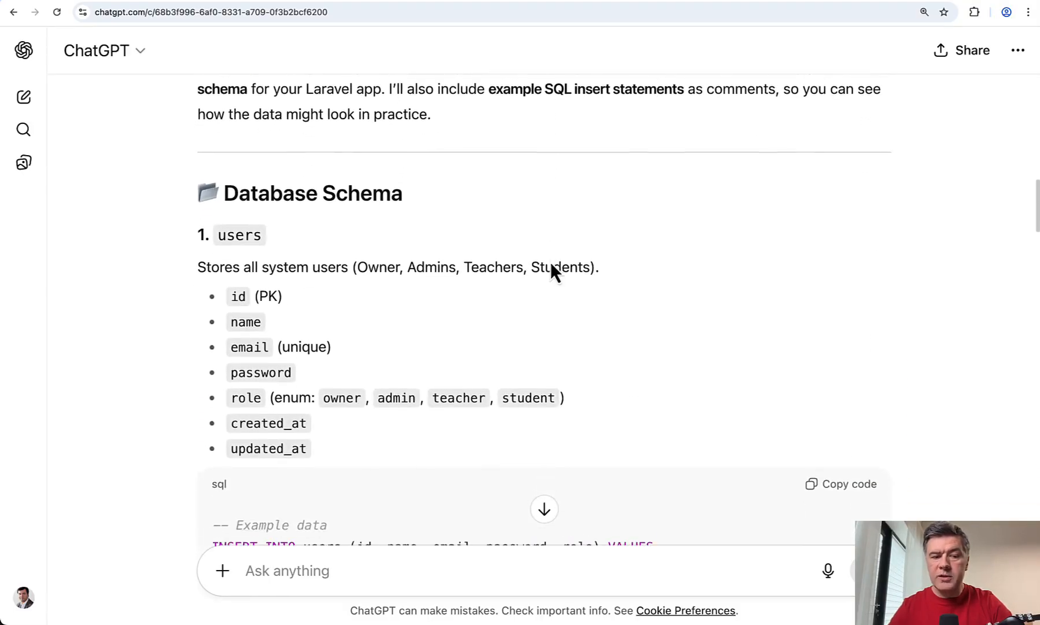
{"action": "scroll", "scroll_direction": "down", "scroll_amount": 3}
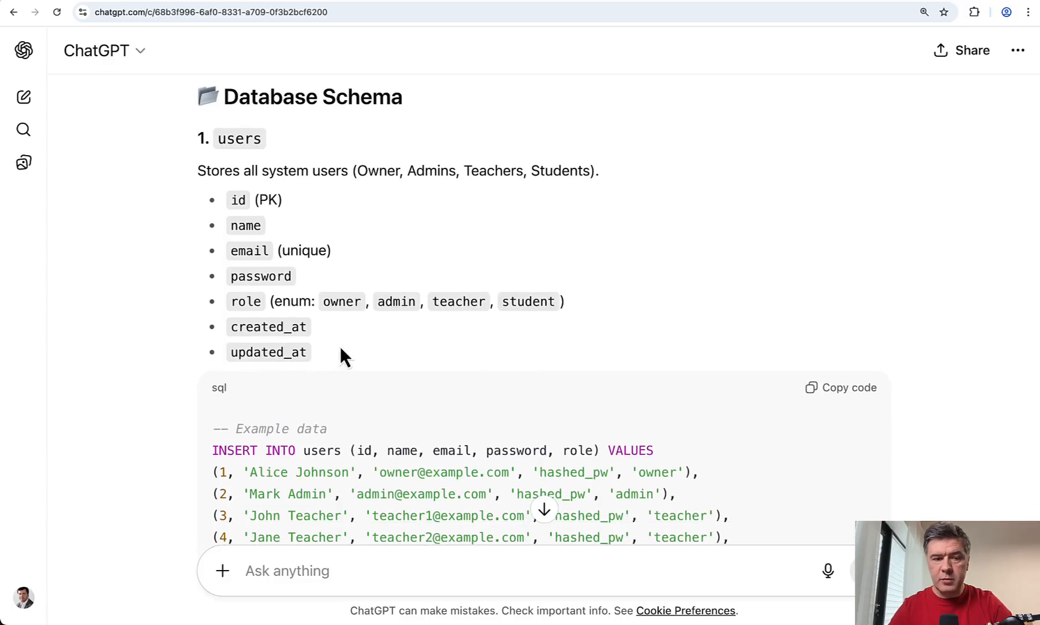
{"action": "scroll", "scroll_direction": "down", "scroll_amount": 3}
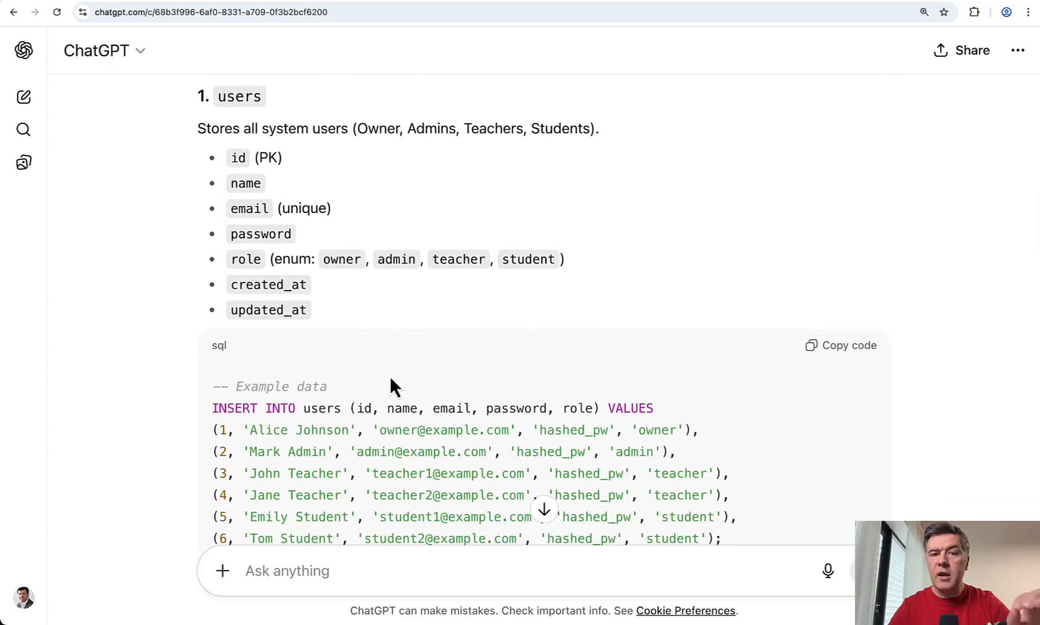
{"action": "mouse_move", "coordinate": [596, 325]}
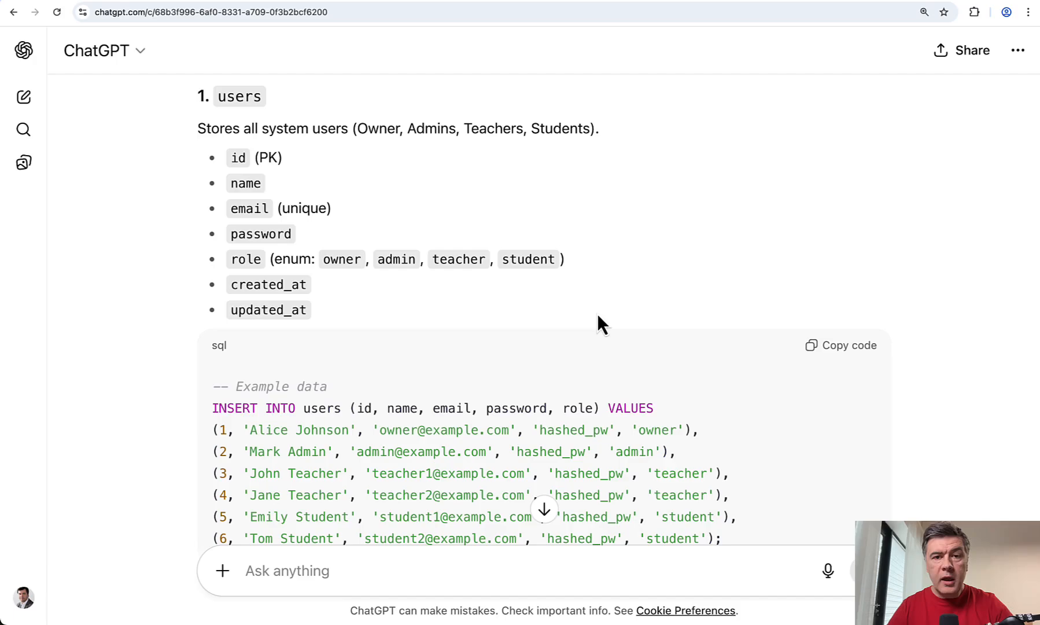
{"action": "scroll", "scroll_direction": "down", "scroll_amount": 3}
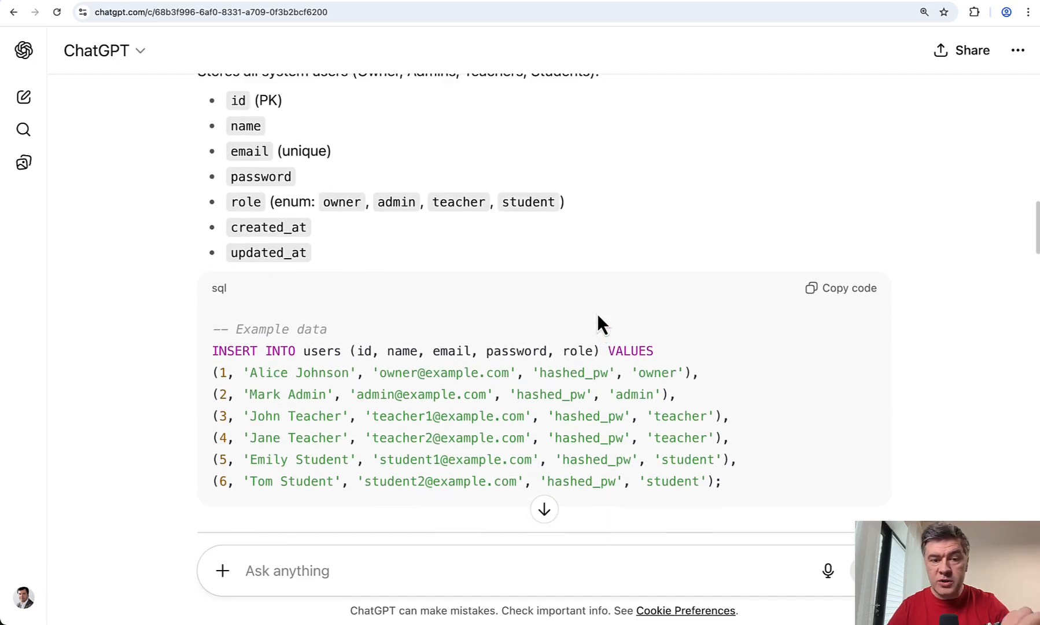
{"action": "scroll", "scroll_direction": "up", "scroll_amount": 3}
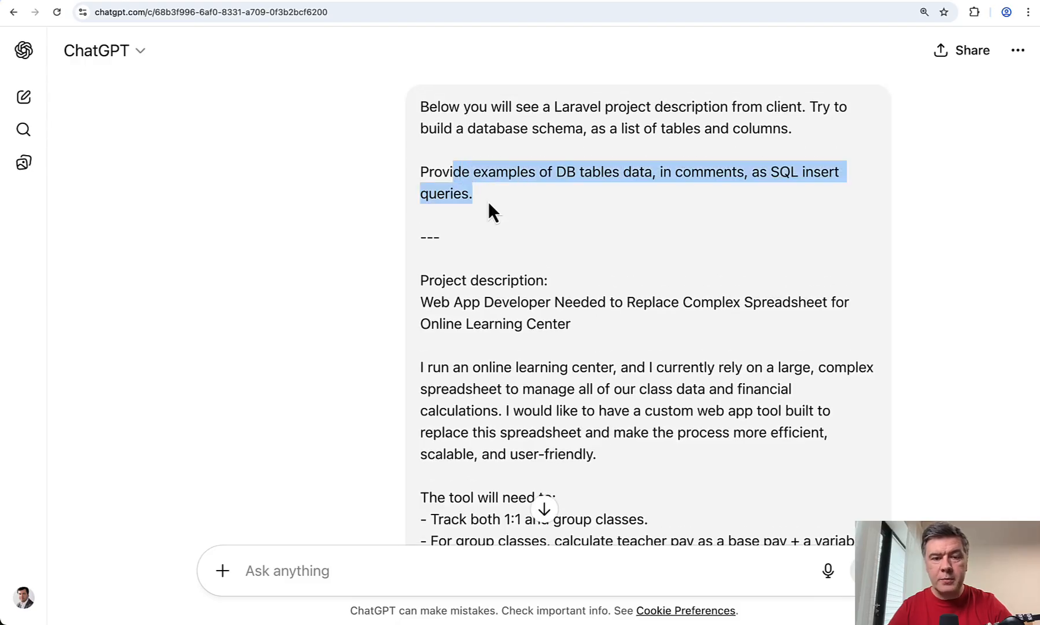
{"action": "scroll", "scroll_direction": "down", "scroll_amount": 3}
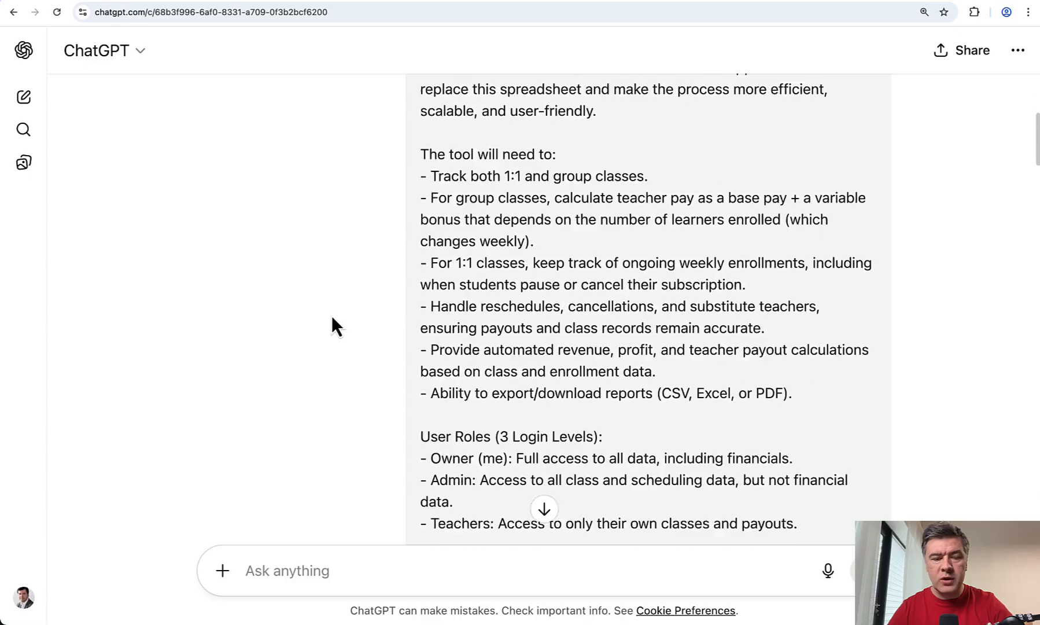
{"action": "scroll", "scroll_direction": "down", "scroll_amount": 3}
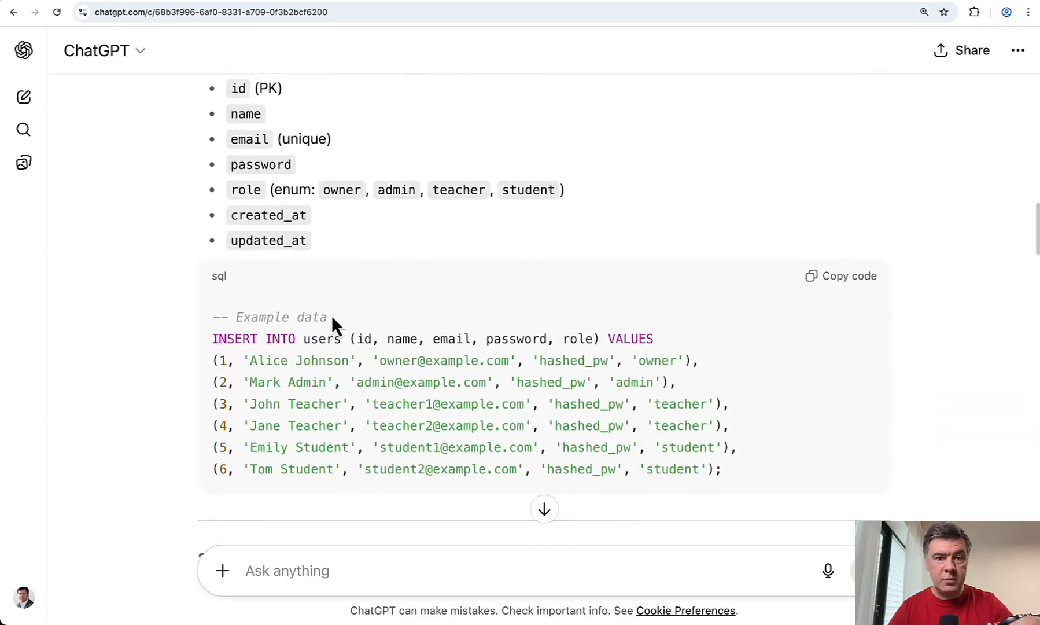
{"action": "scroll", "scroll_direction": "up", "scroll_amount": 3}
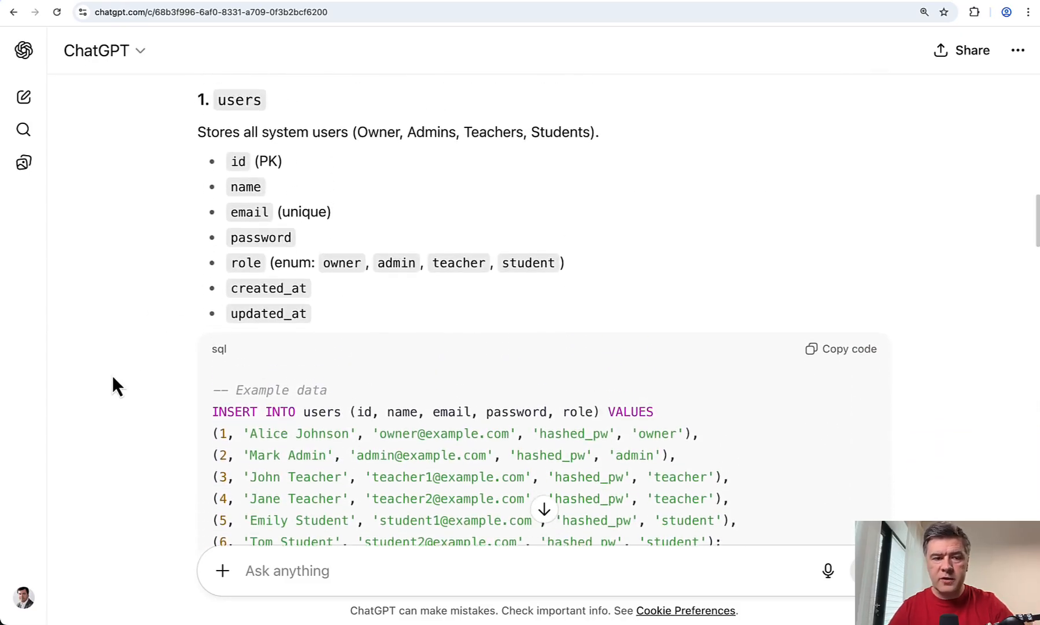
{"action": "scroll", "scroll_direction": "down", "scroll_amount": 3}
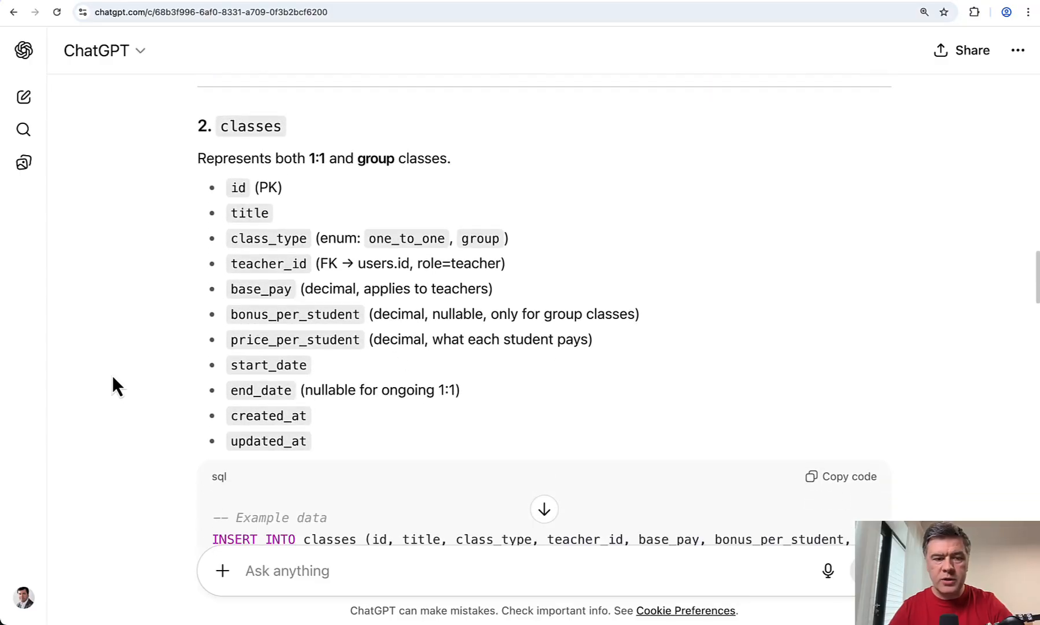
{"action": "scroll", "scroll_direction": "down", "scroll_amount": 3}
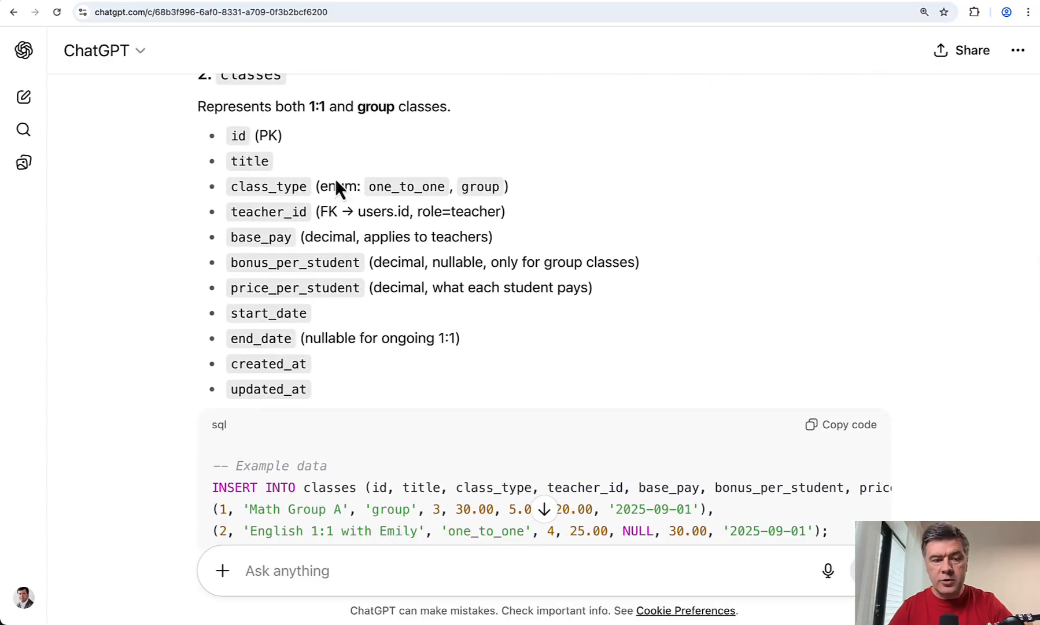
{"action": "scroll", "scroll_direction": "down", "scroll_amount": 3}
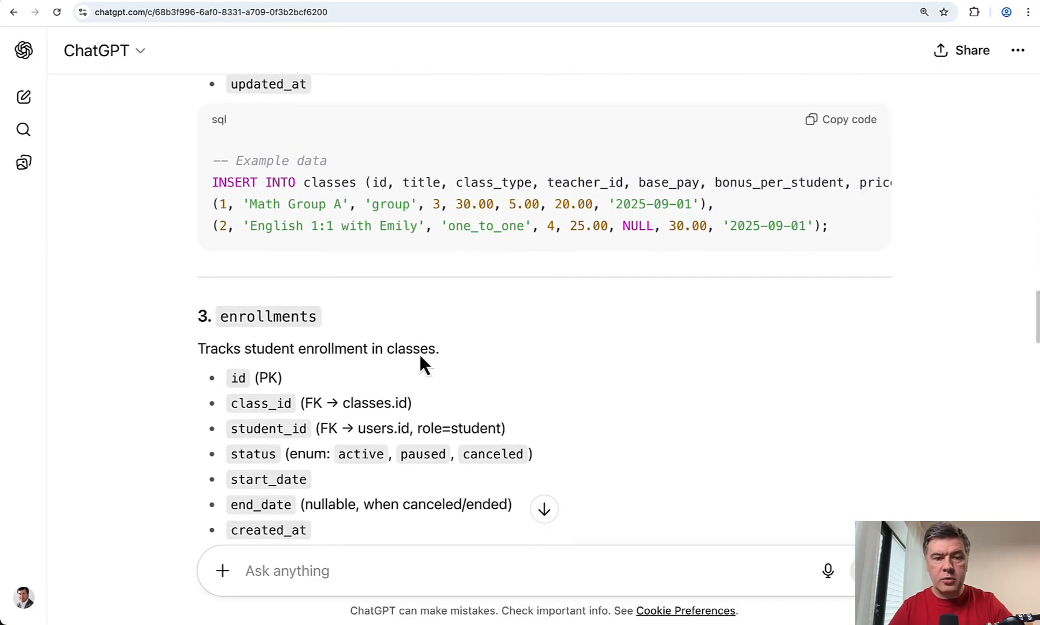
{"action": "scroll", "scroll_direction": "down", "scroll_amount": 3}
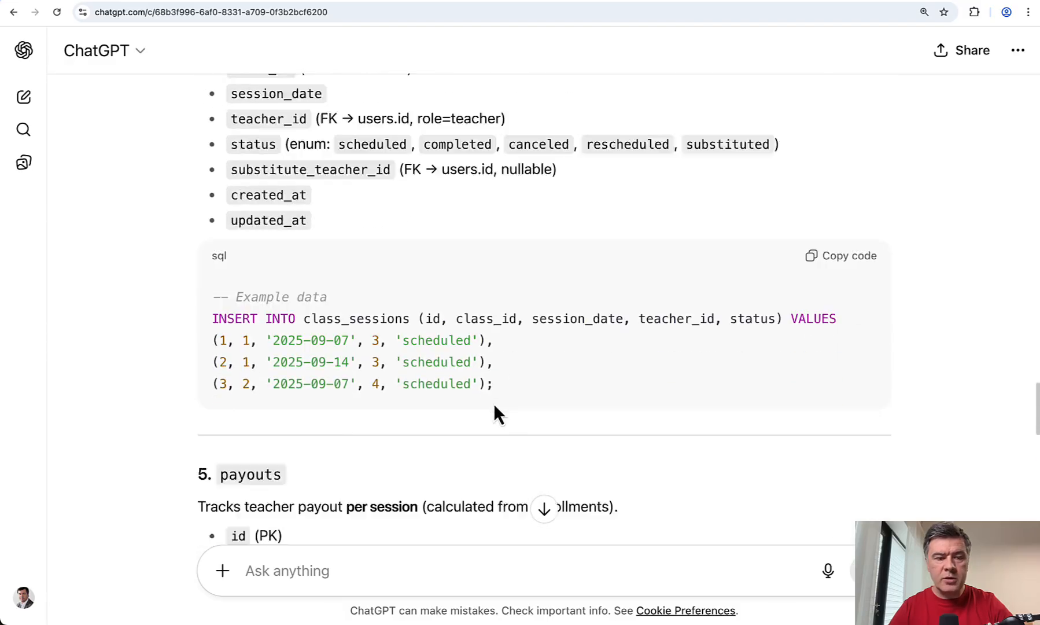
{"action": "scroll", "scroll_direction": "down", "scroll_amount": 3}
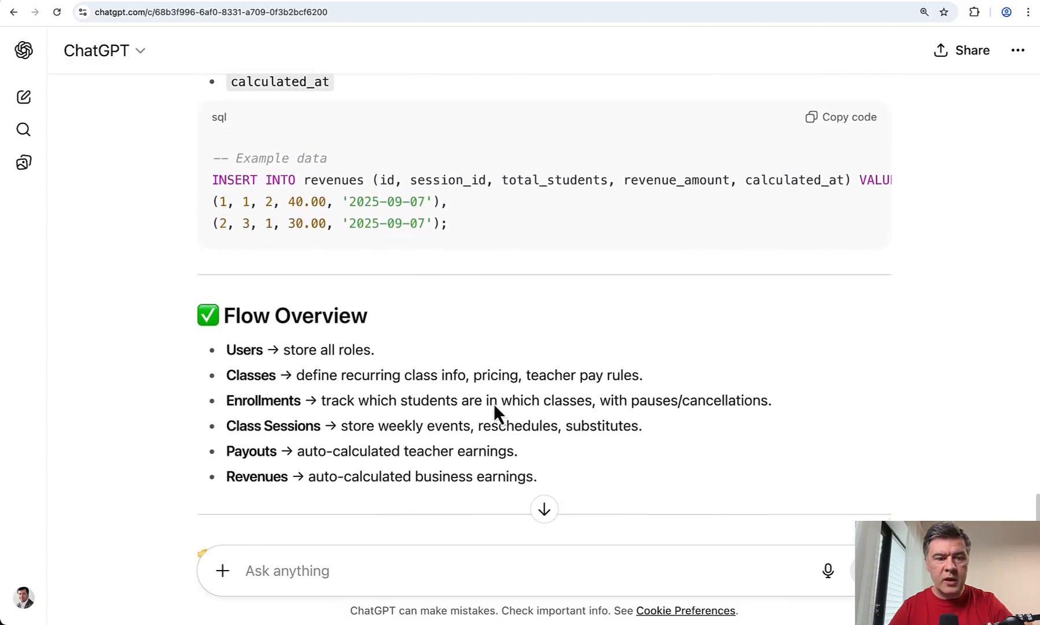
{"action": "scroll", "scroll_direction": "up", "scroll_amount": 3}
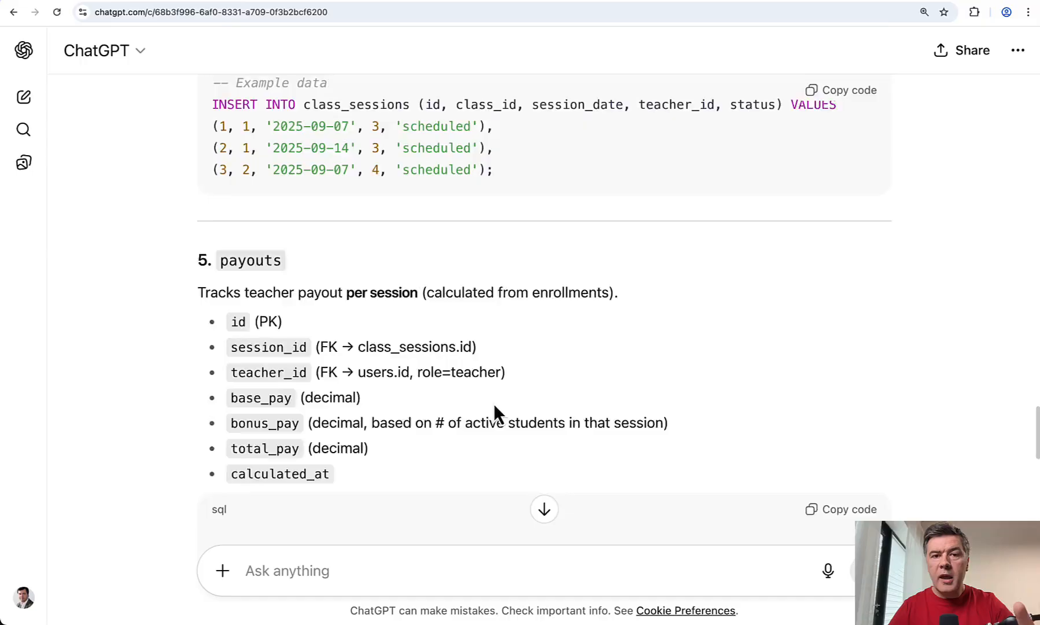
{"action": "scroll", "scroll_direction": "up", "scroll_amount": 3}
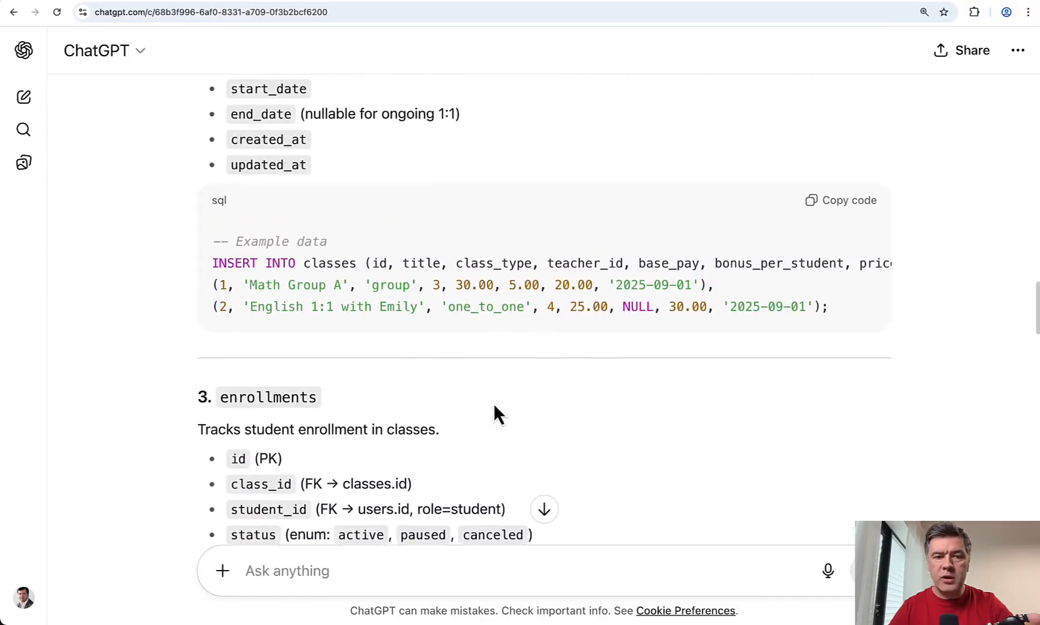
{"action": "scroll", "scroll_direction": "up", "scroll_amount": 3}
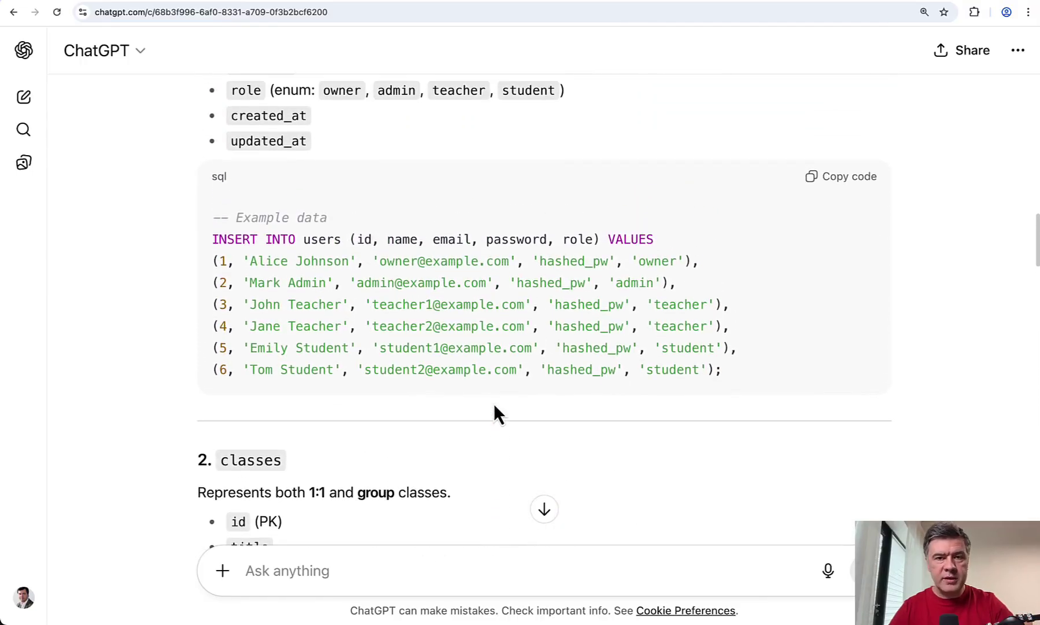
{"action": "scroll", "scroll_direction": "up", "scroll_amount": 3}
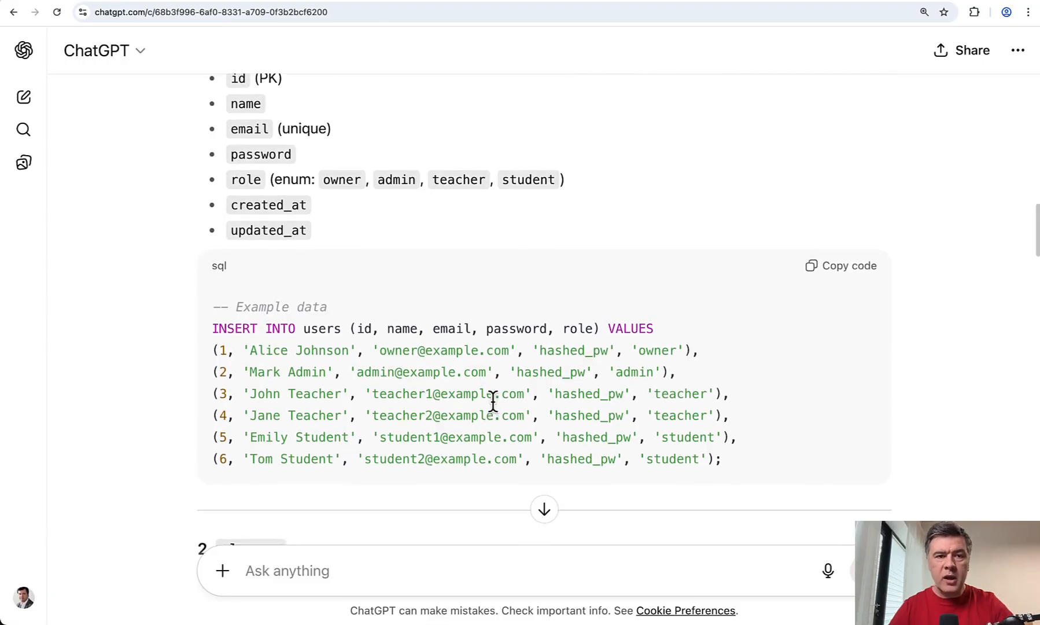
{"action": "scroll", "scroll_direction": "up", "scroll_amount": 3}
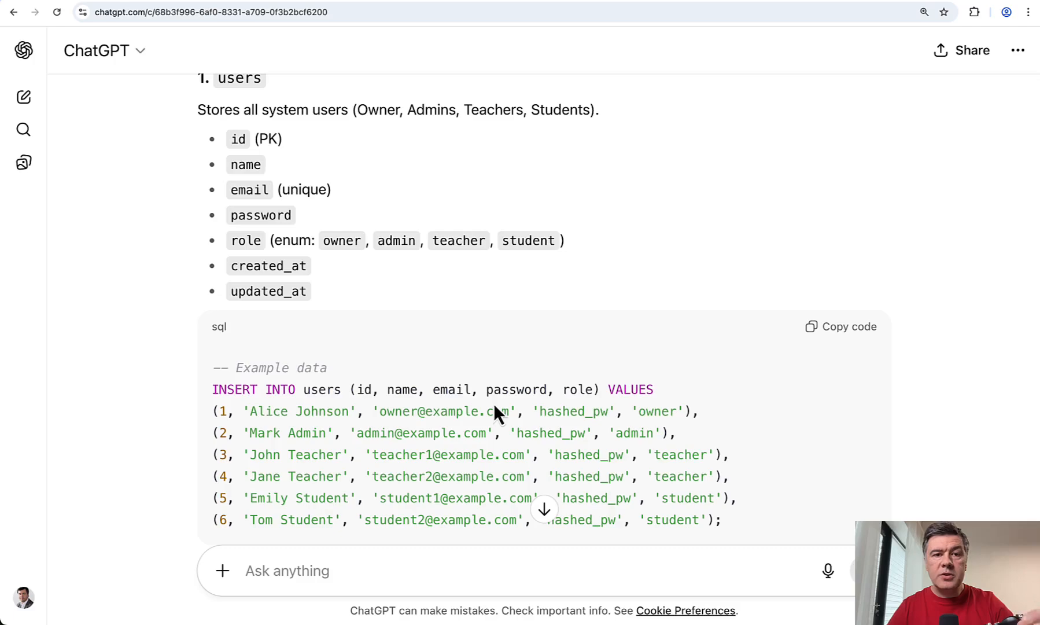
{"action": "mouse_move", "coordinate": [481, 225]}
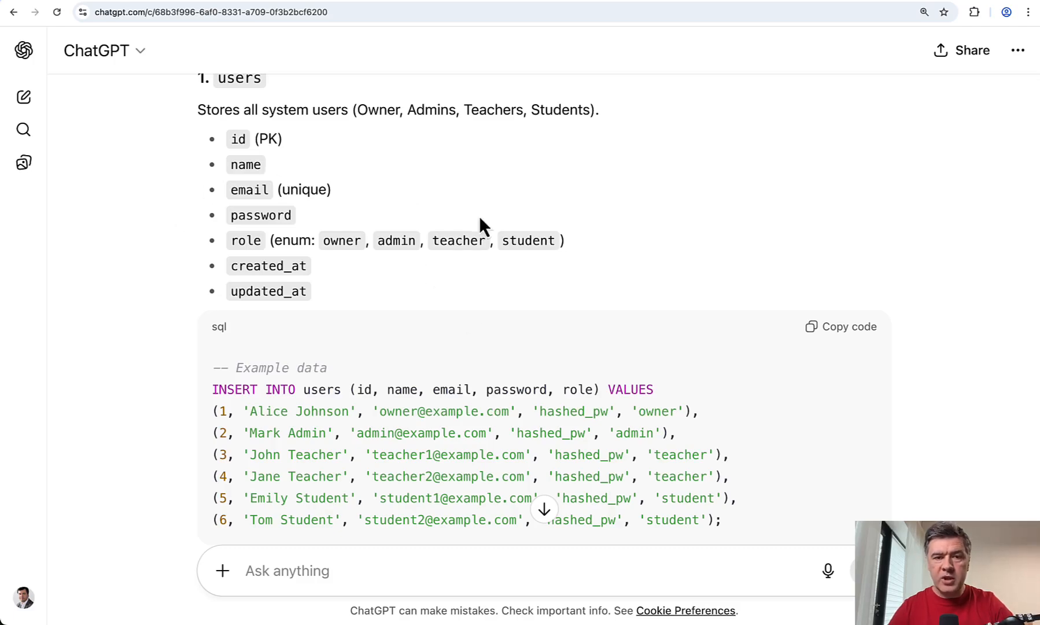
{"action": "scroll", "scroll_direction": "up", "scroll_amount": 3}
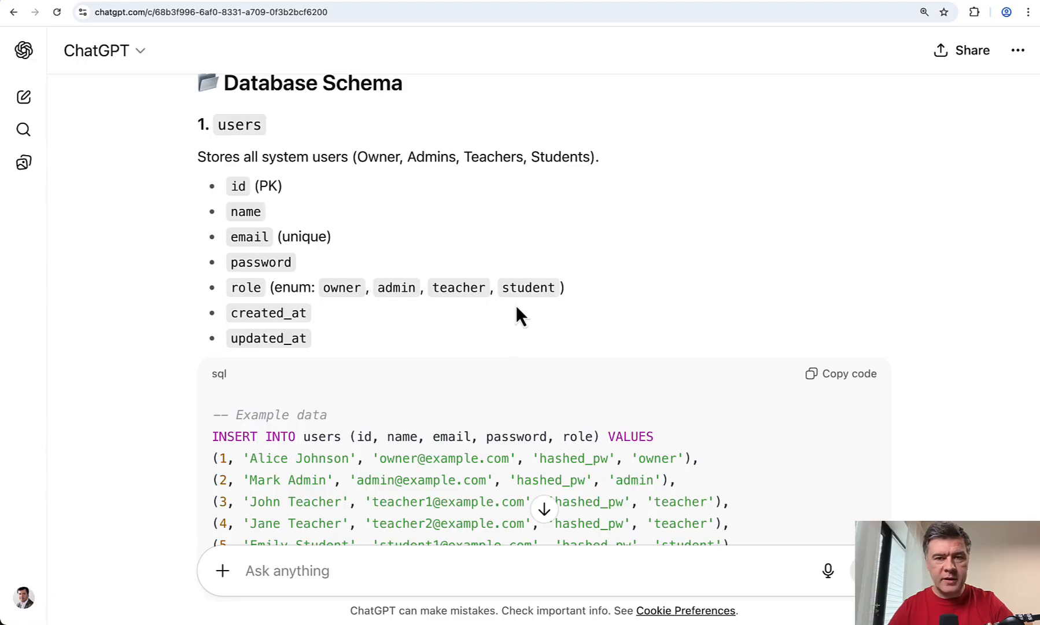
{"action": "scroll", "scroll_direction": "down", "scroll_amount": 3}
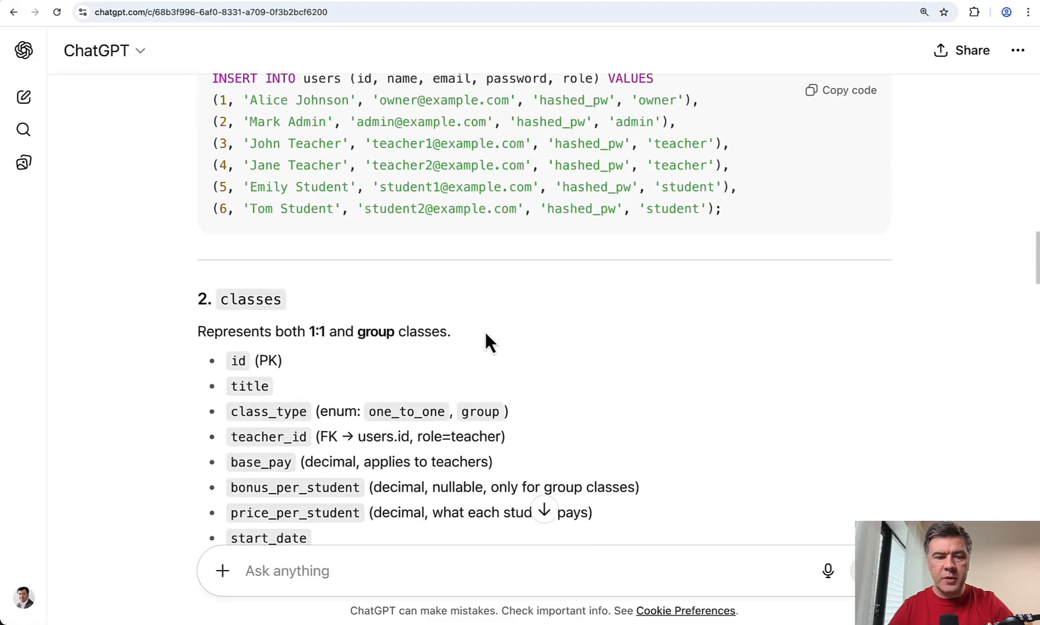
{"action": "scroll", "scroll_direction": "down", "scroll_amount": 3}
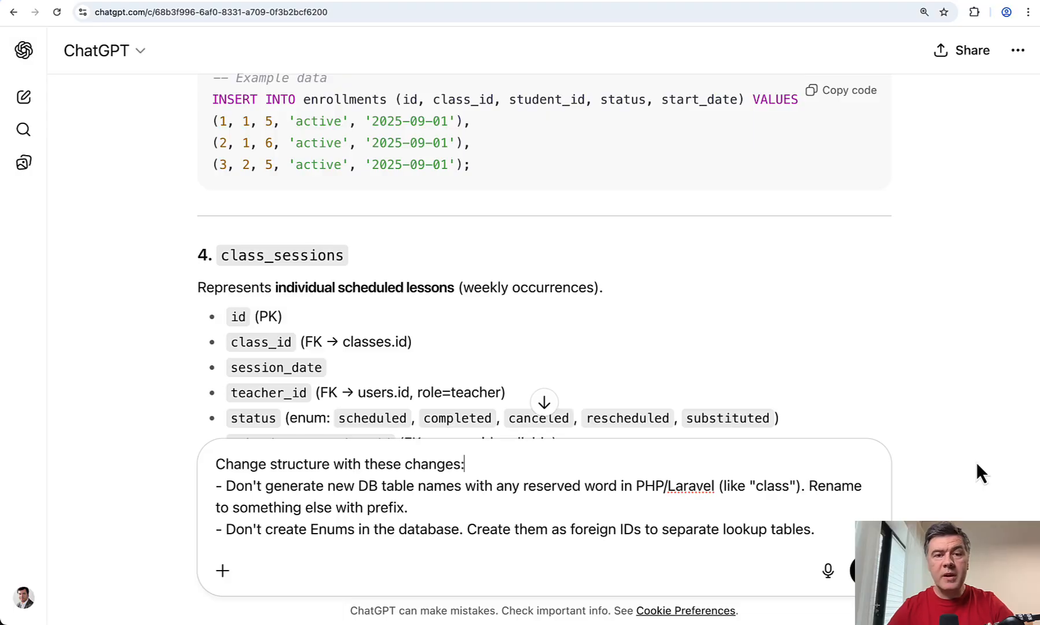
{"action": "mouse_move", "coordinate": [340, 529]}
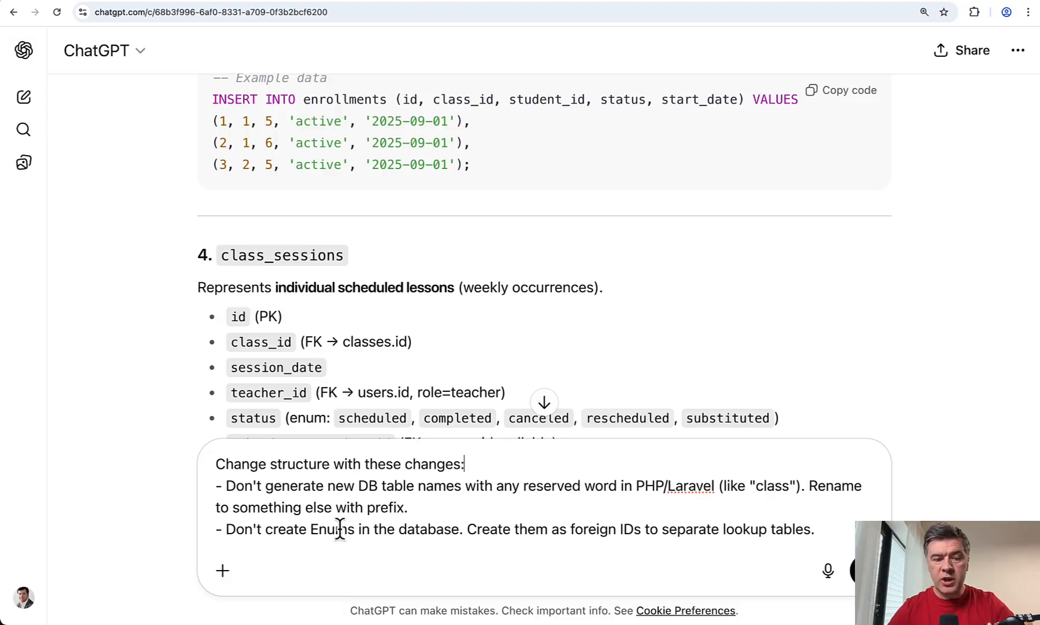
{"action": "mouse_move", "coordinate": [556, 501]}
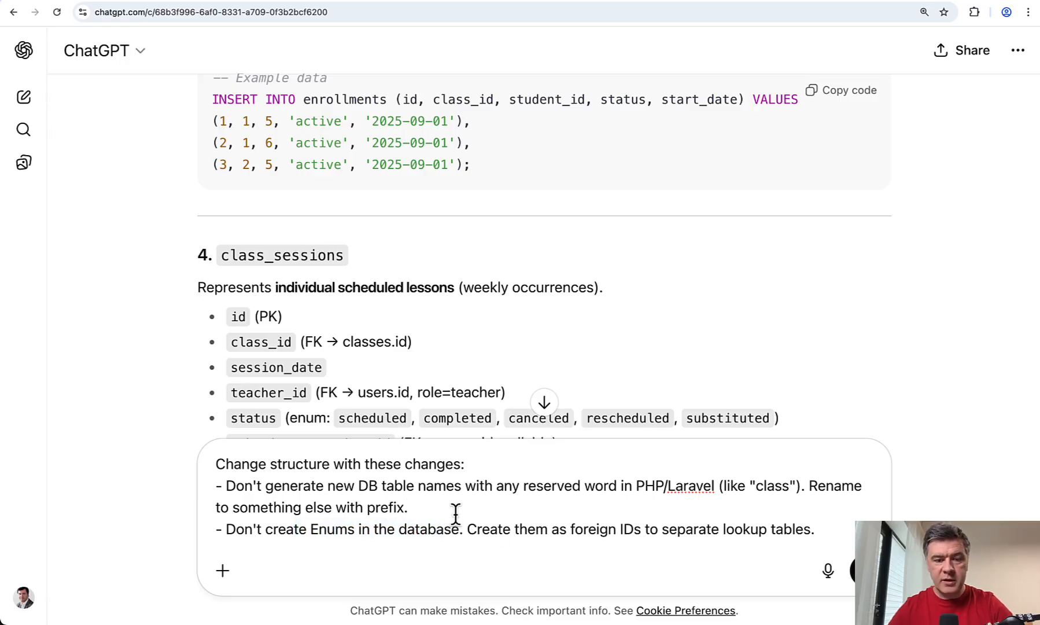
- Send the schema change request and review the updated answer with learning_classes and lookup tables
{"action": "key", "text": "Return"}
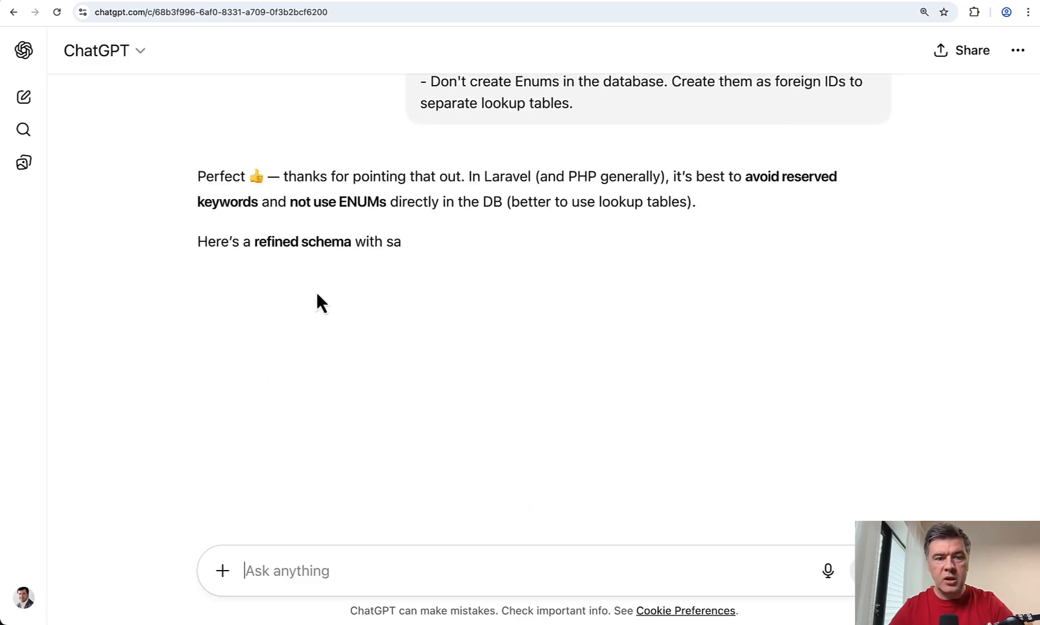
{"action": "scroll", "scroll_direction": "down", "scroll_amount": 3}
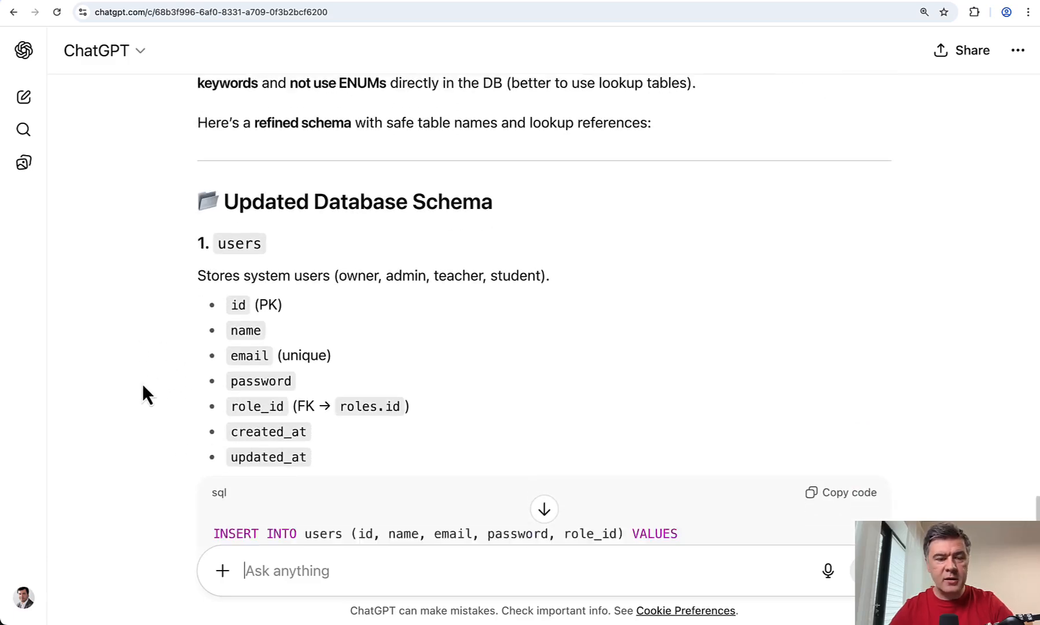
{"action": "scroll", "scroll_direction": "down", "scroll_amount": 3}
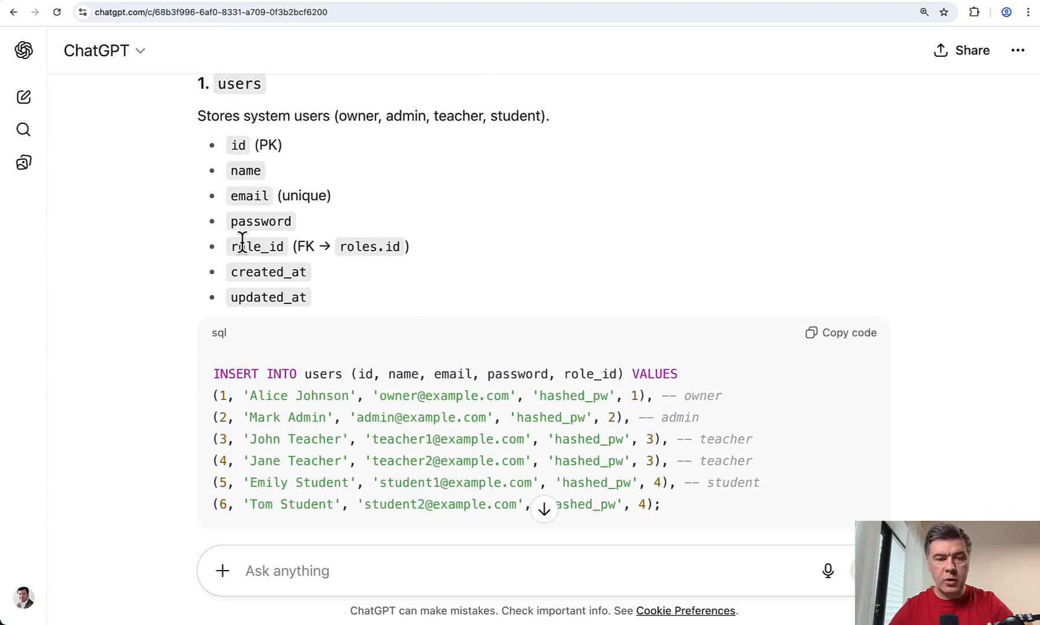
{"action": "scroll", "scroll_direction": "down", "scroll_amount": 3}
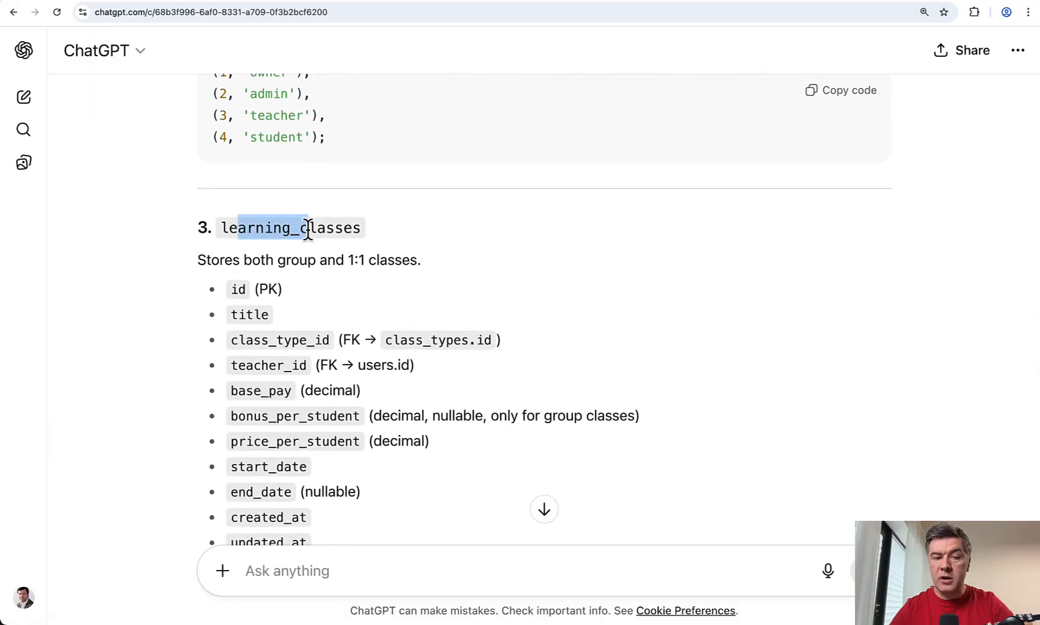
{"action": "scroll", "scroll_direction": "down", "scroll_amount": 3}
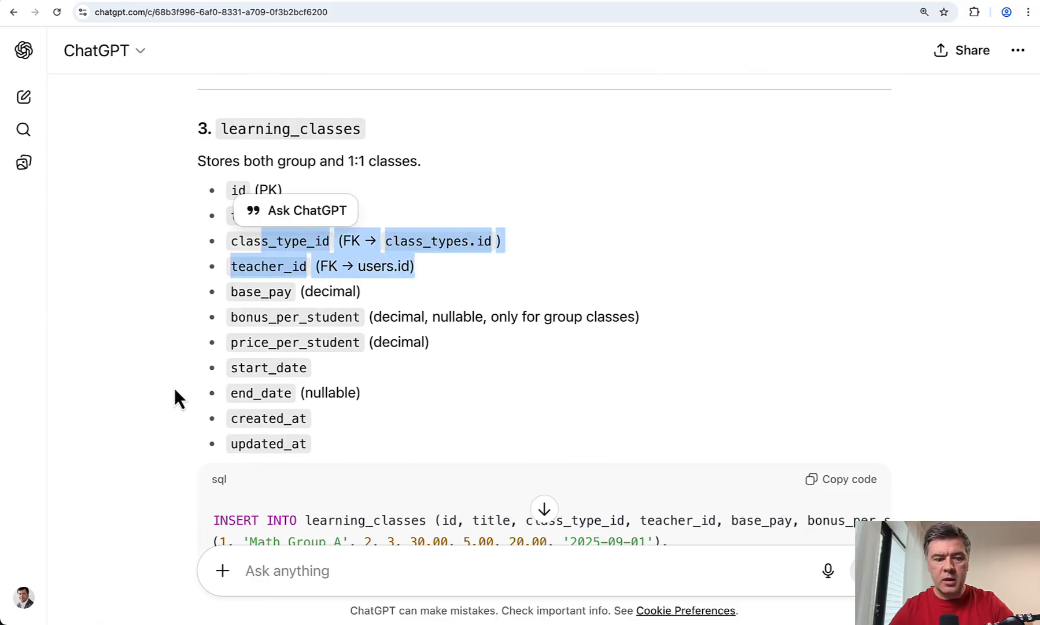
{"action": "scroll", "scroll_direction": "down", "scroll_amount": 3}
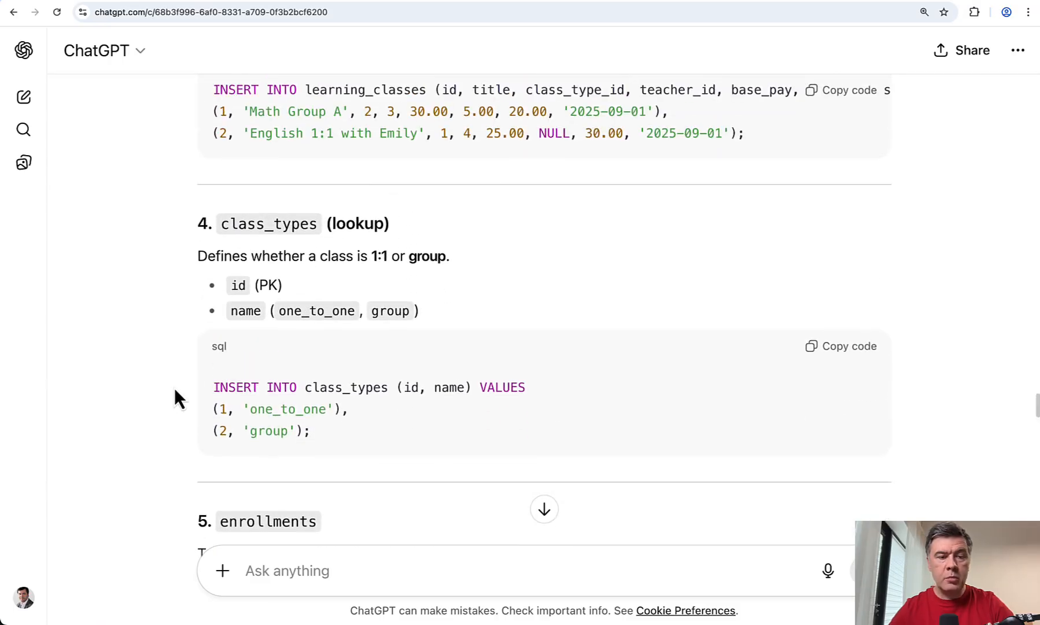
{"action": "scroll", "scroll_direction": "down", "scroll_amount": 3}
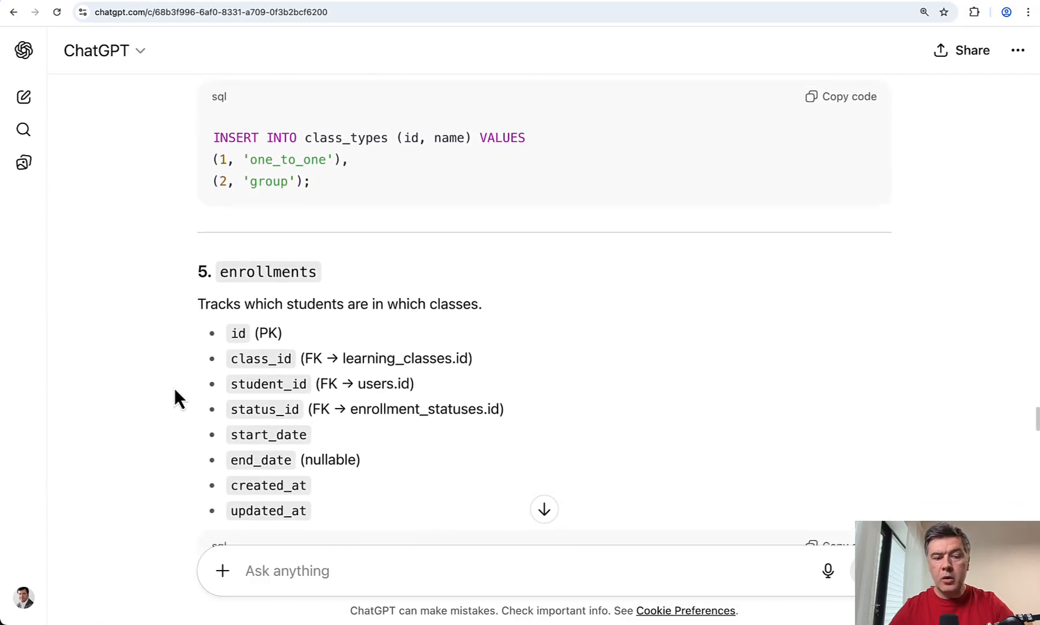
{"action": "scroll", "scroll_direction": "down", "scroll_amount": 3}
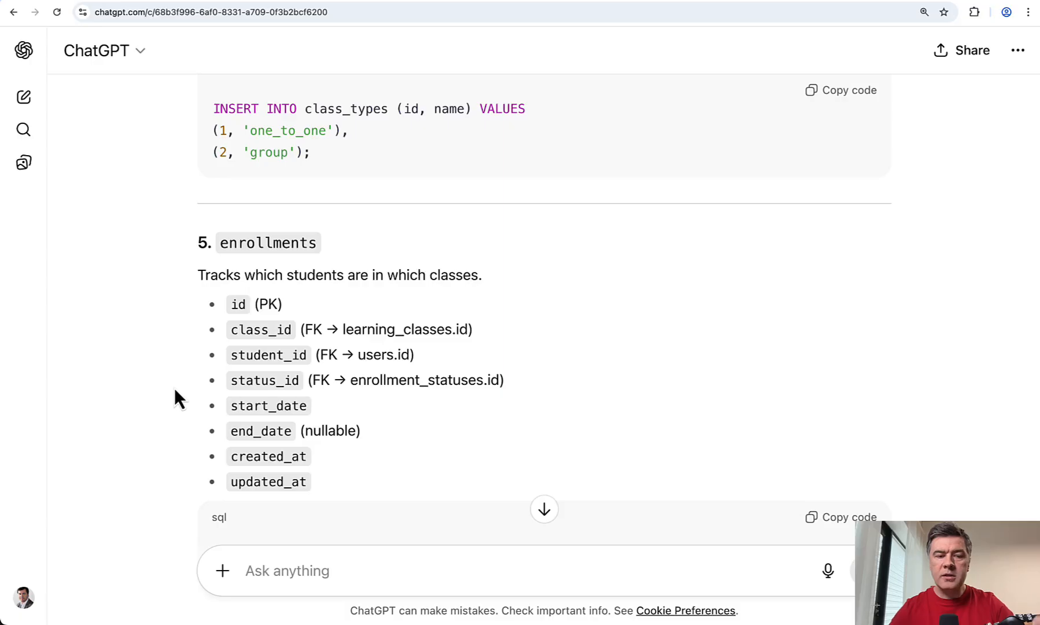
{"action": "scroll", "scroll_direction": "down", "scroll_amount": 3}
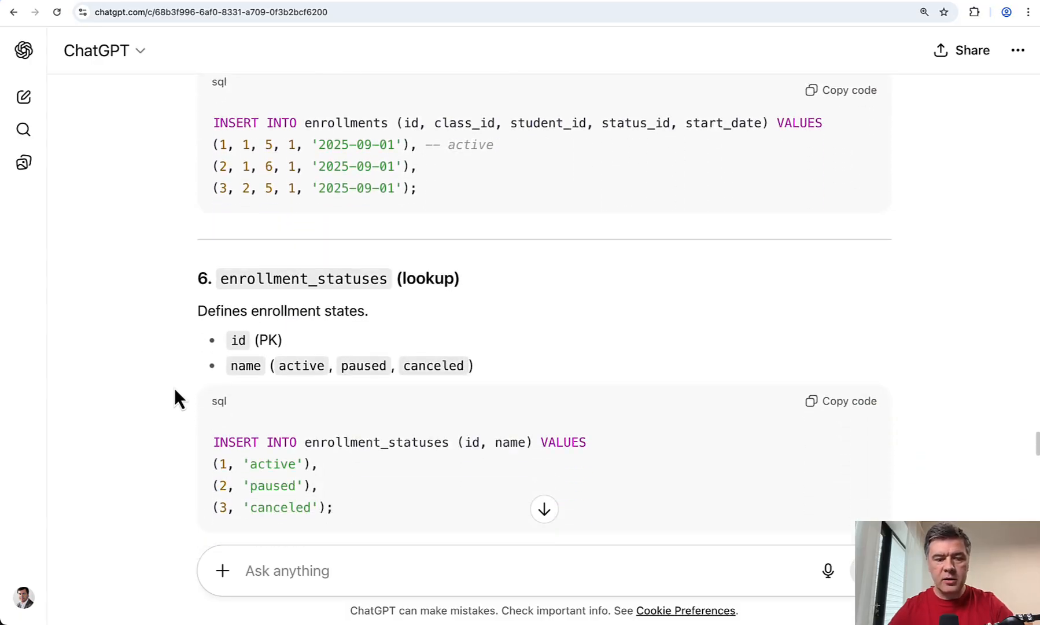
{"action": "scroll", "scroll_direction": "down", "scroll_amount": 3}
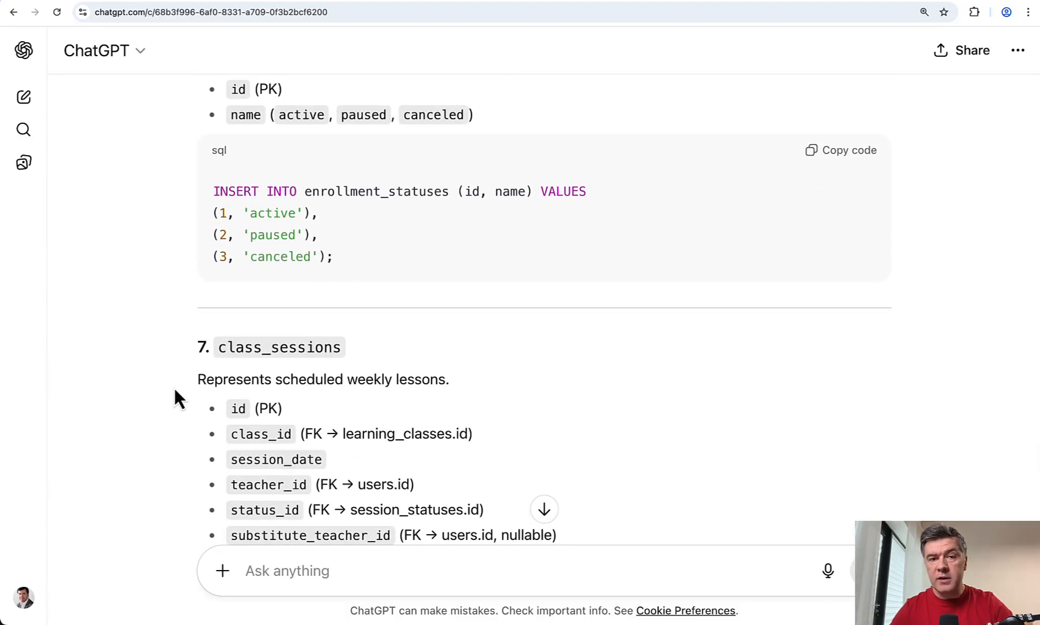
{"action": "scroll", "scroll_direction": "down", "scroll_amount": 3}
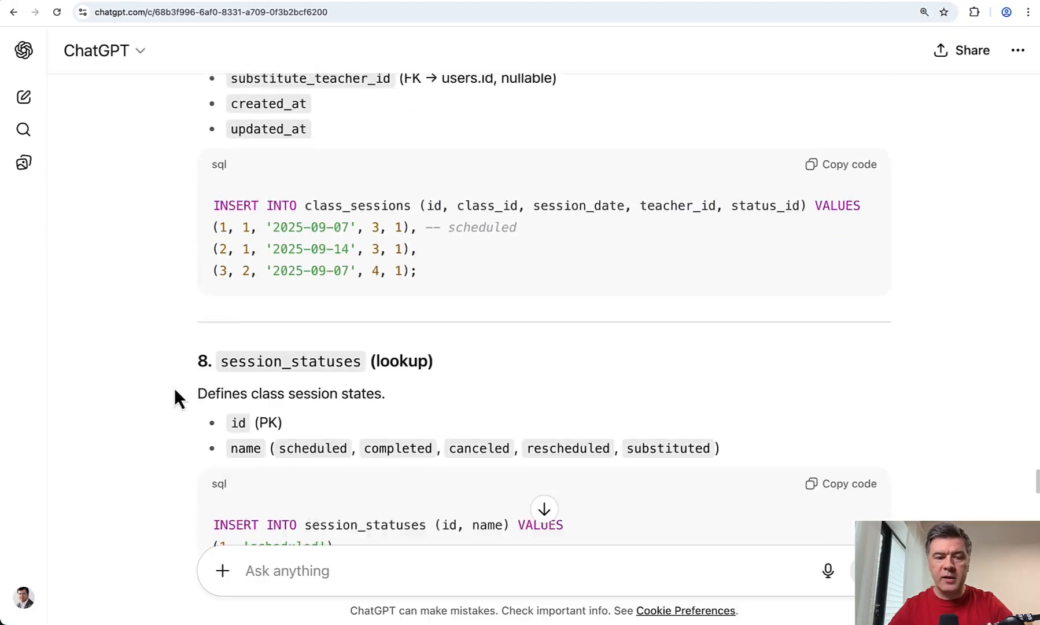
{"action": "scroll", "scroll_direction": "down", "scroll_amount": 3}
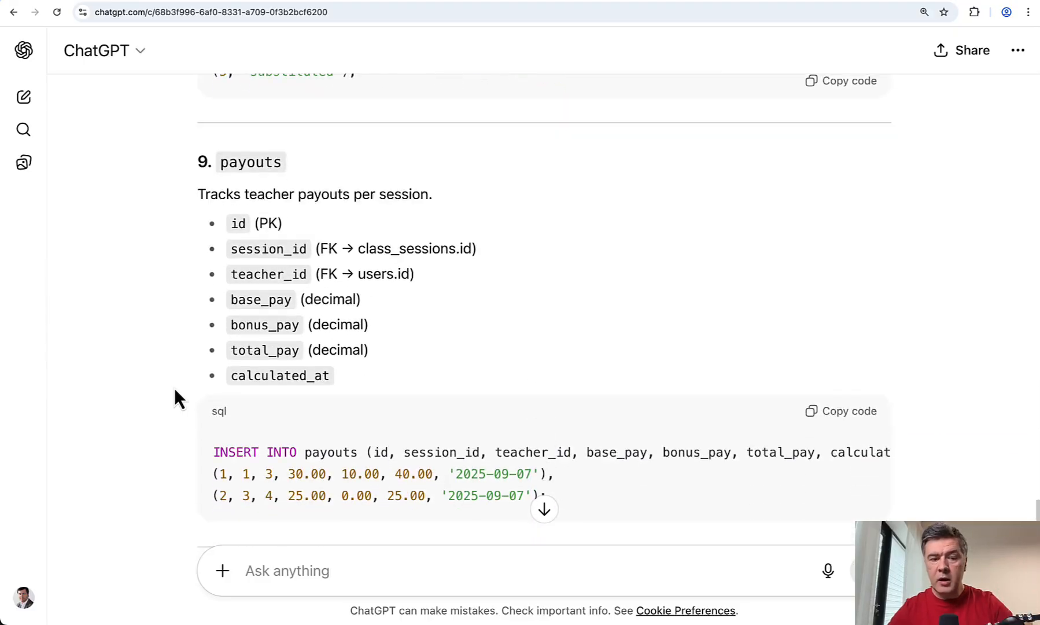
{"action": "scroll", "scroll_direction": "down", "scroll_amount": 3}
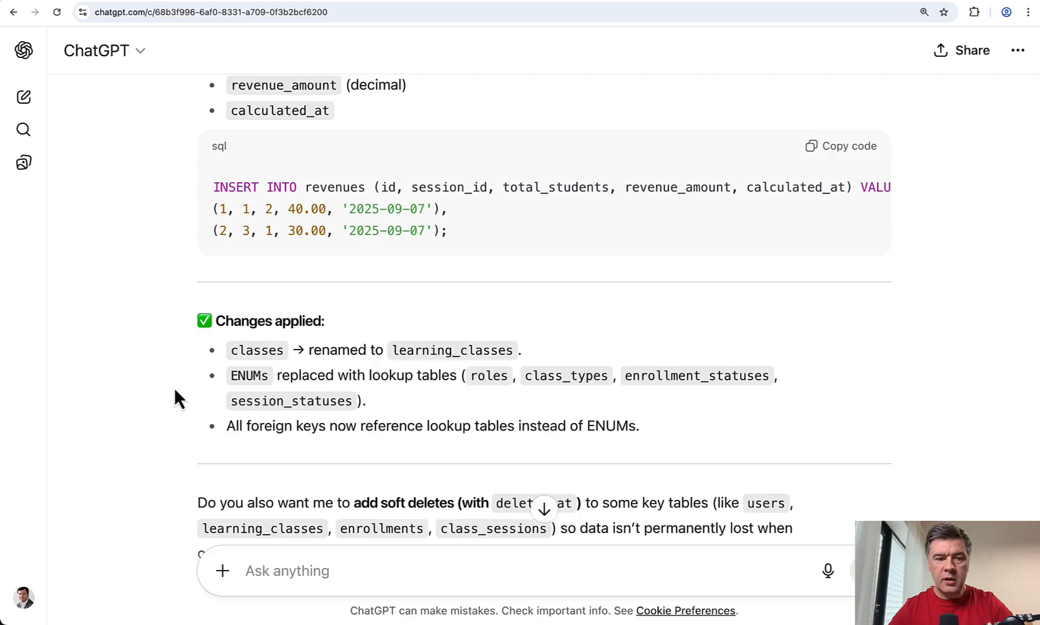
{"action": "scroll", "scroll_direction": "up", "scroll_amount": 3}
{"action": "type", "text": "Provide the schema in Mermaid format."}
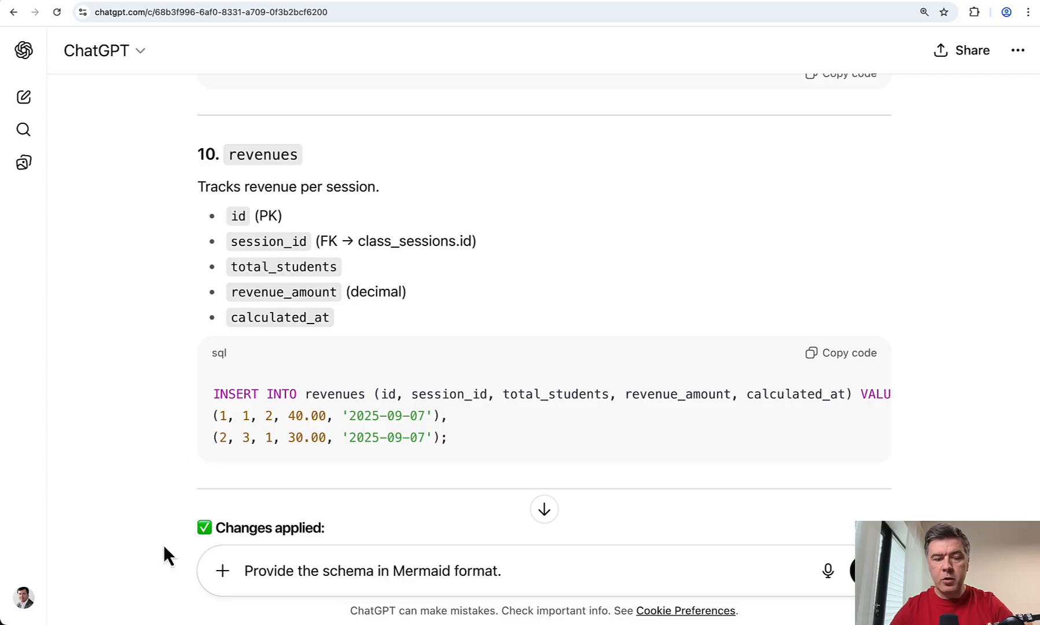
{"action": "scroll", "scroll_direction": "down", "scroll_amount": 3}
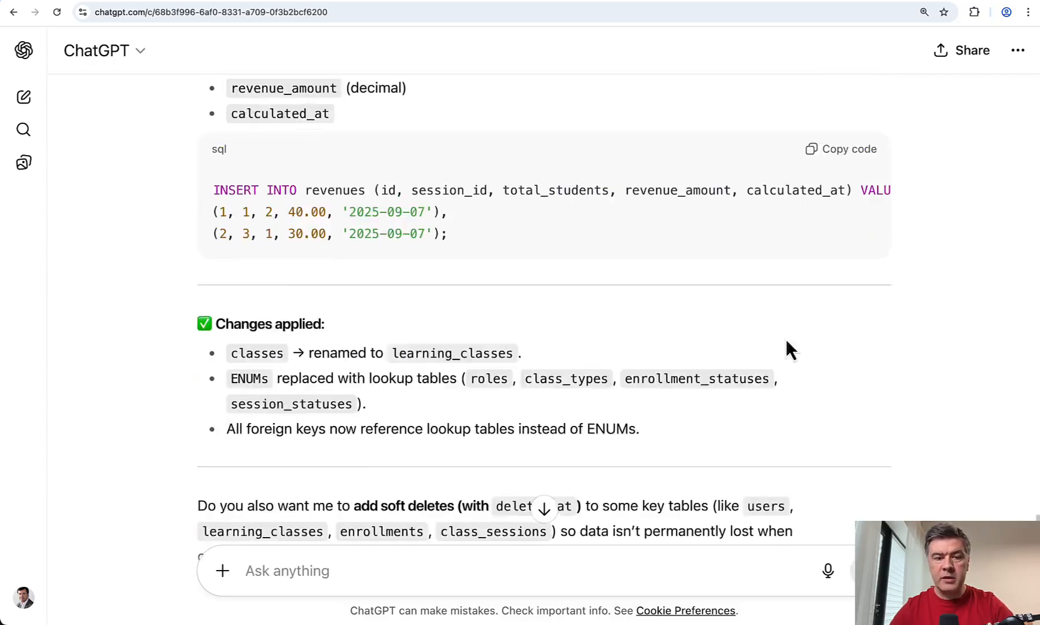
{"action": "scroll", "scroll_direction": "down", "scroll_amount": 3}
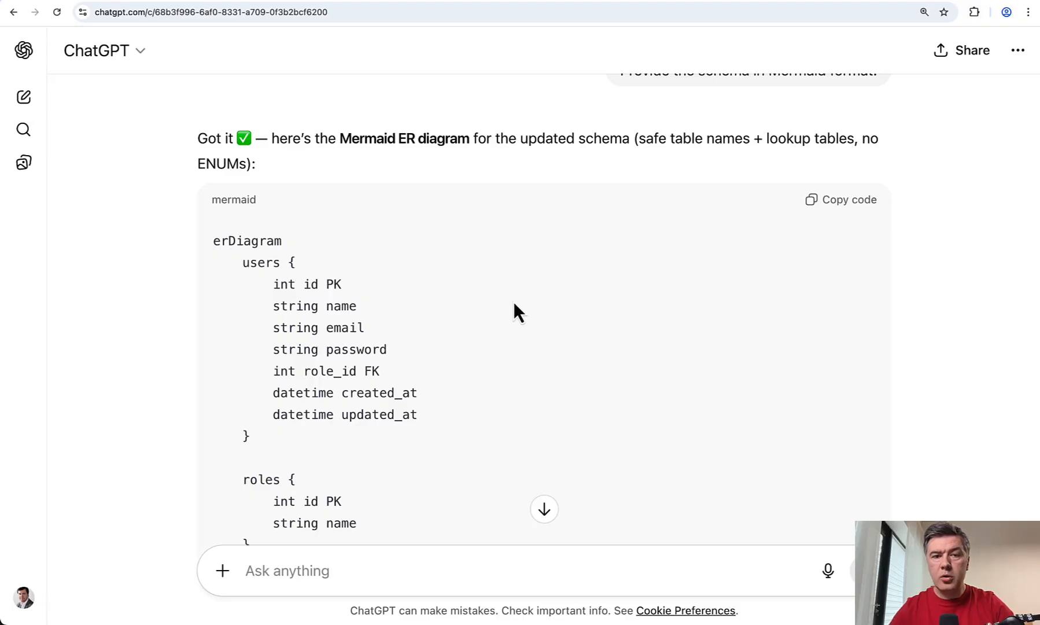
{"action": "scroll", "scroll_direction": "up", "scroll_amount": 3}
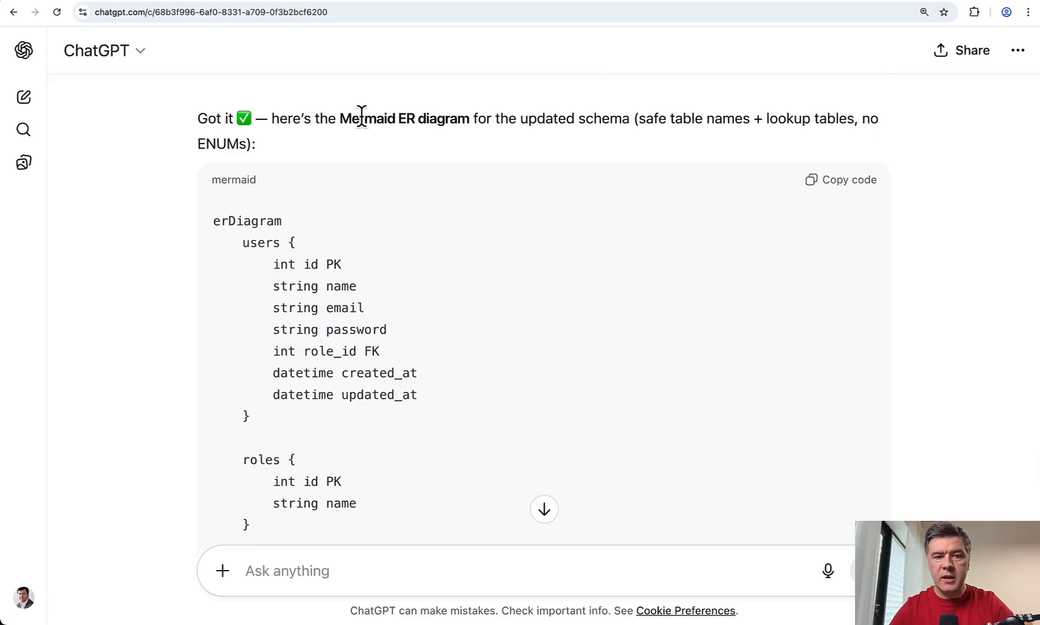
{"action": "scroll", "scroll_direction": "down", "scroll_amount": 3}
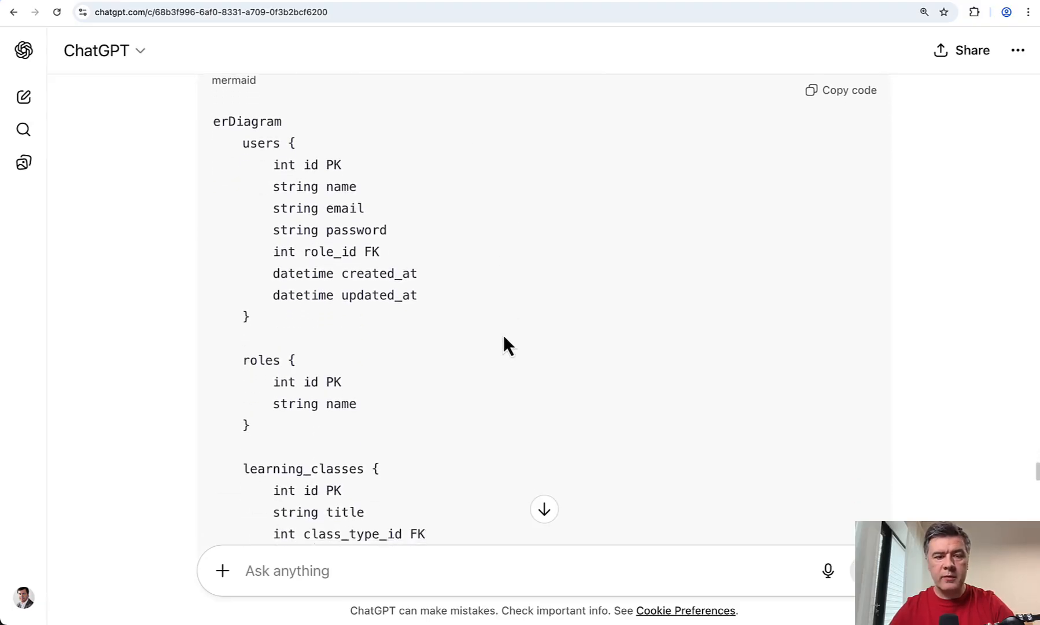
{"action": "scroll", "scroll_direction": "down", "scroll_amount": 3}
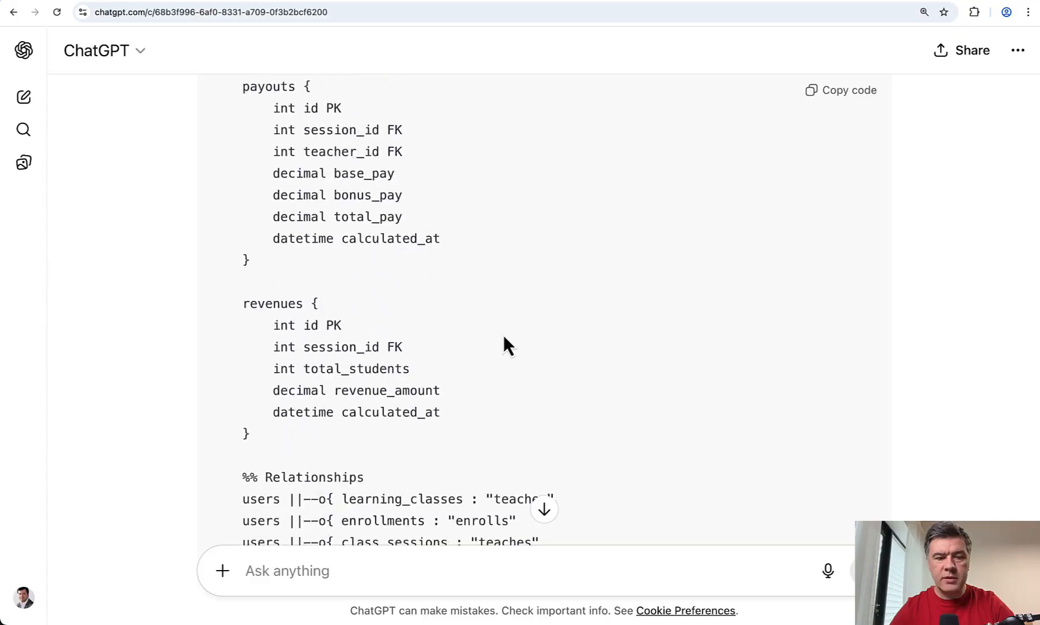
{"action": "scroll", "scroll_direction": "down", "scroll_amount": 3}
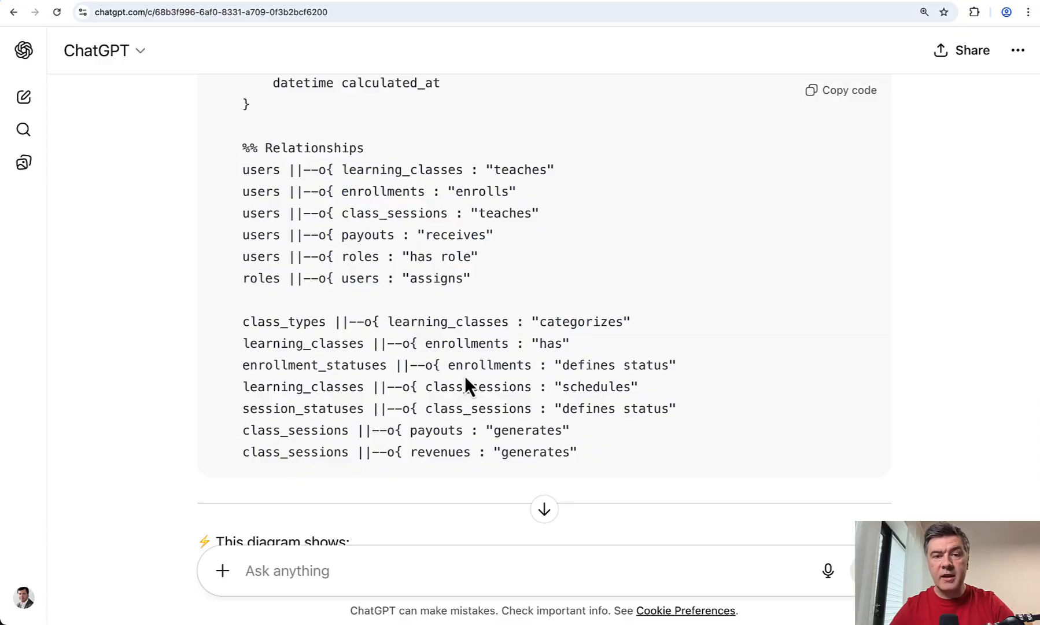
{"action": "left_click", "coordinate": [847, 90]}
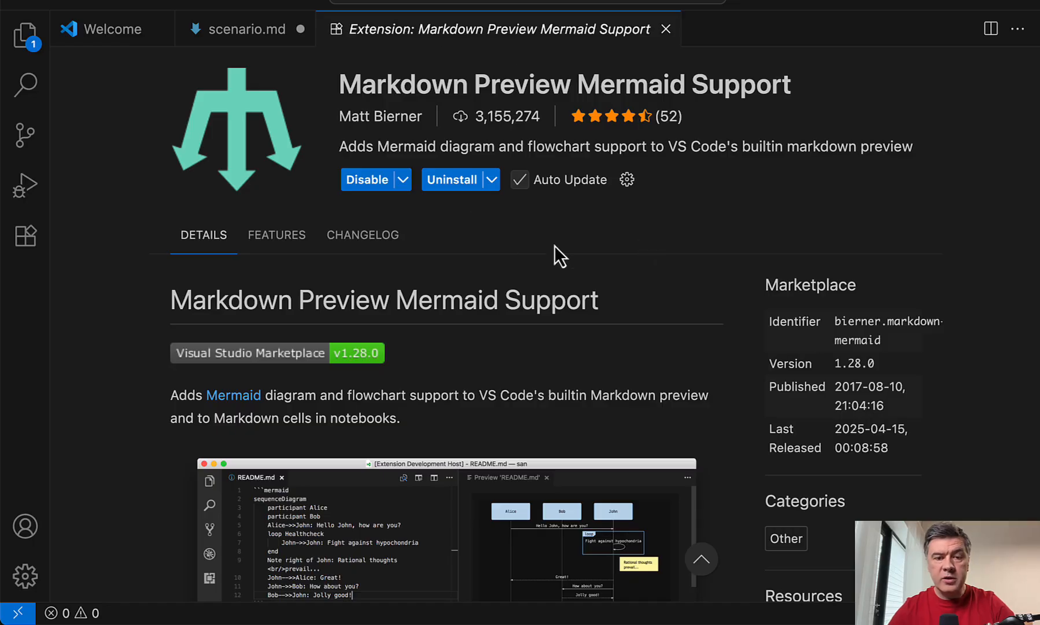
{"action": "mouse_move", "coordinate": [761, 136]}
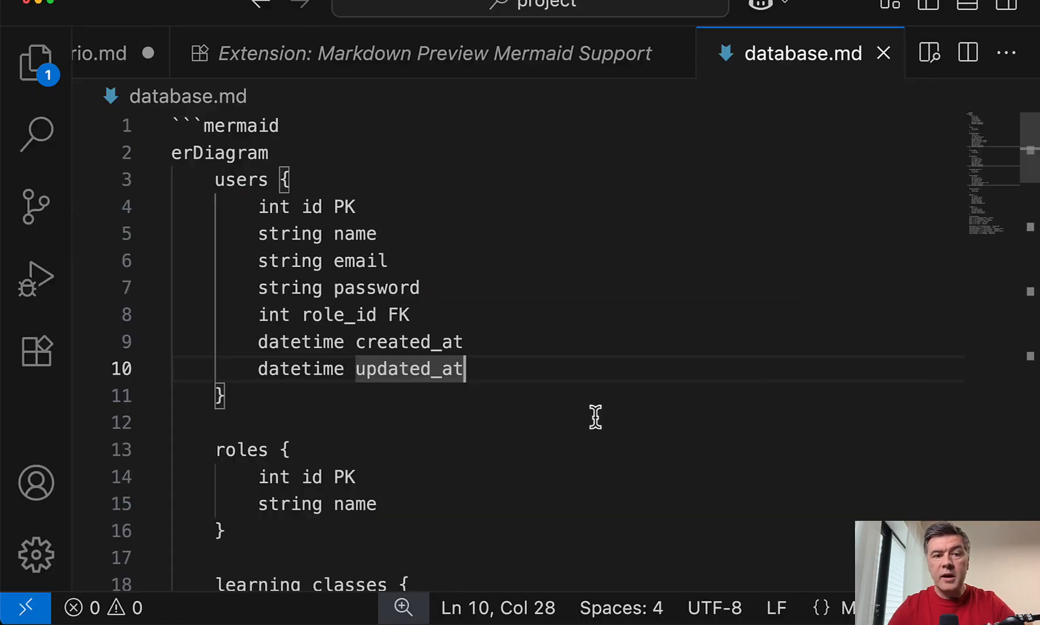
- Look over the pasted Mermaid ER diagram code in database.md
{"action": "scroll", "scroll_direction": "down", "scroll_amount": 3}
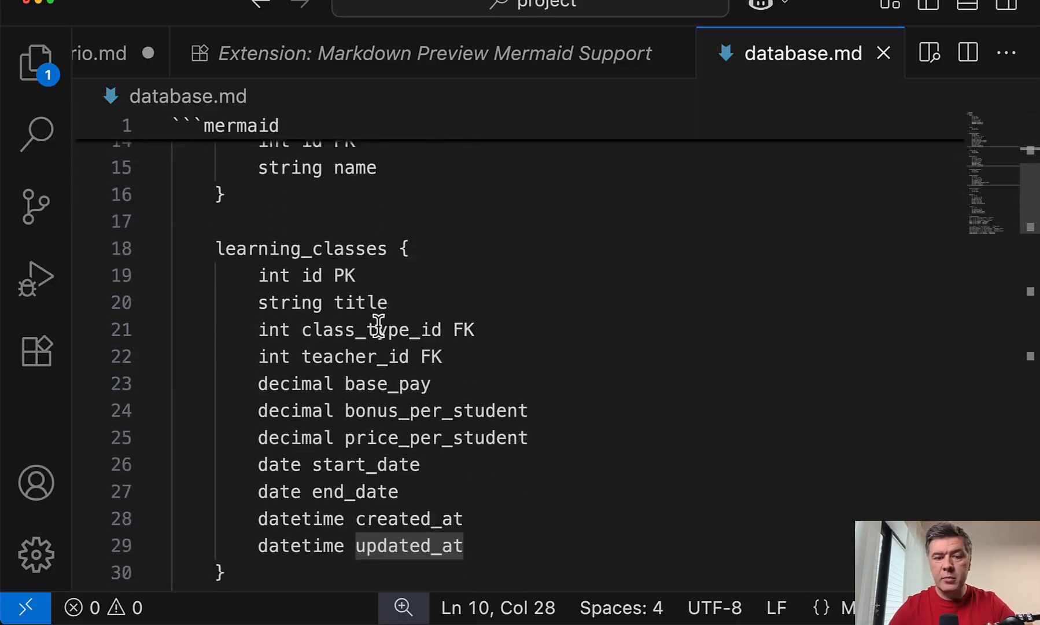
{"action": "scroll", "scroll_direction": "up", "scroll_amount": 3}
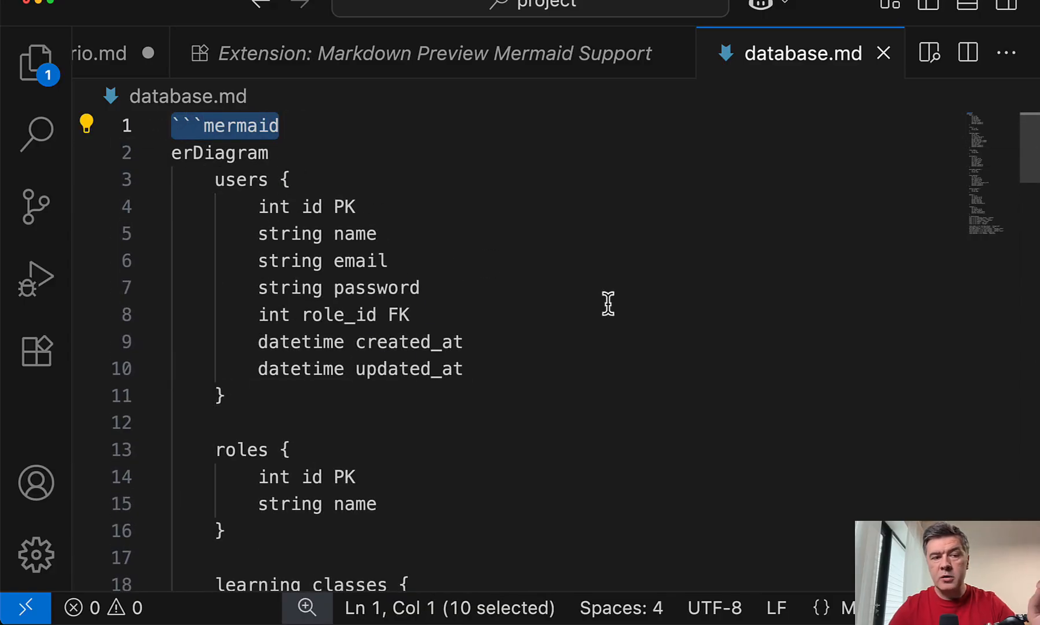
{"action": "mouse_move", "coordinate": [941, 229]}
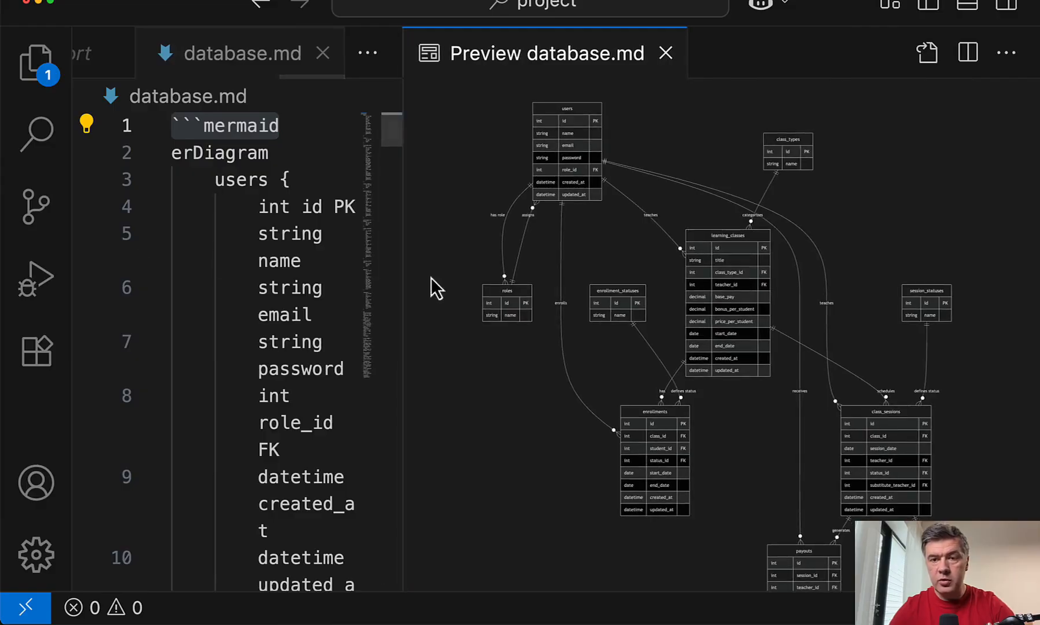
- Close the database.md source editor, leaving only the rendered ER diagram preview visible
{"action": "left_click", "coordinate": [323, 53]}
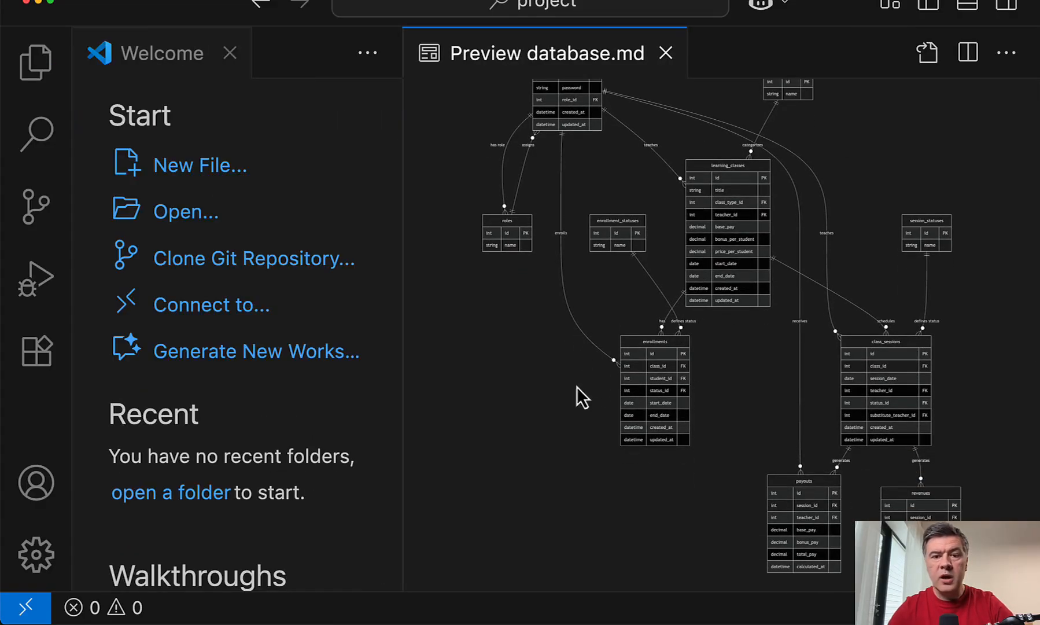
{"action": "scroll", "scroll_direction": "down", "scroll_amount": 3}
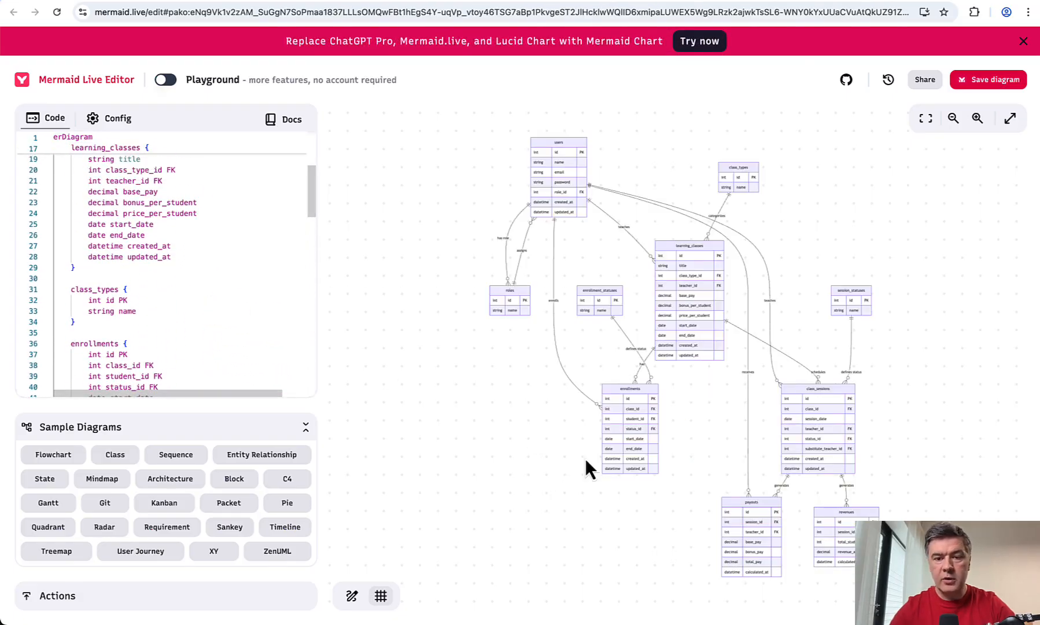
{"action": "mouse_move", "coordinate": [849, 378]}
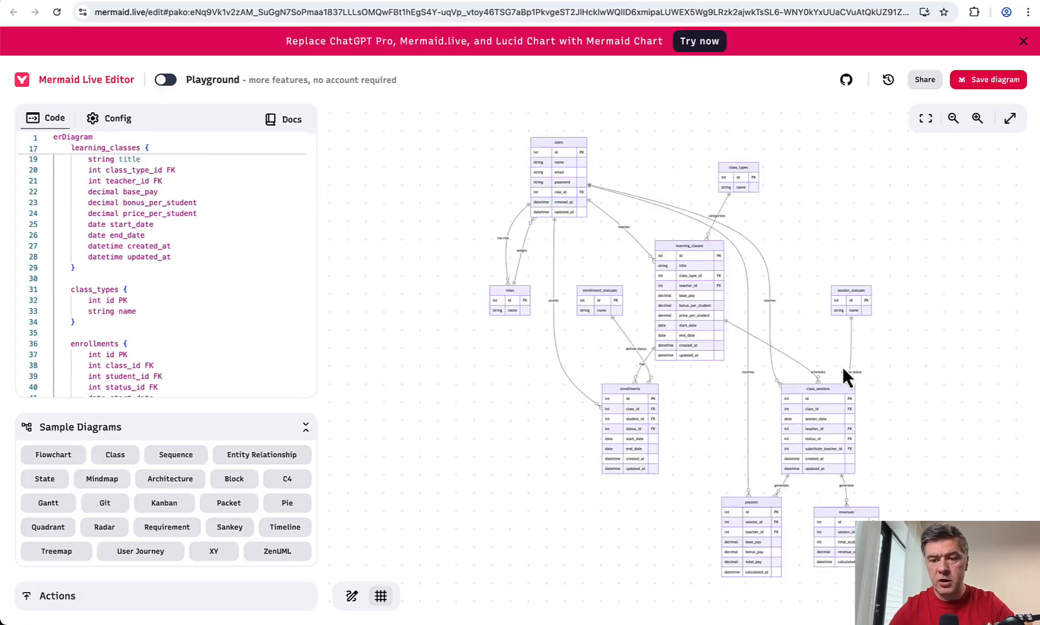
- Inspect the rendered ER diagram of connected tables on mermaid.live
{"action": "left_click", "coordinate": [977, 118]}
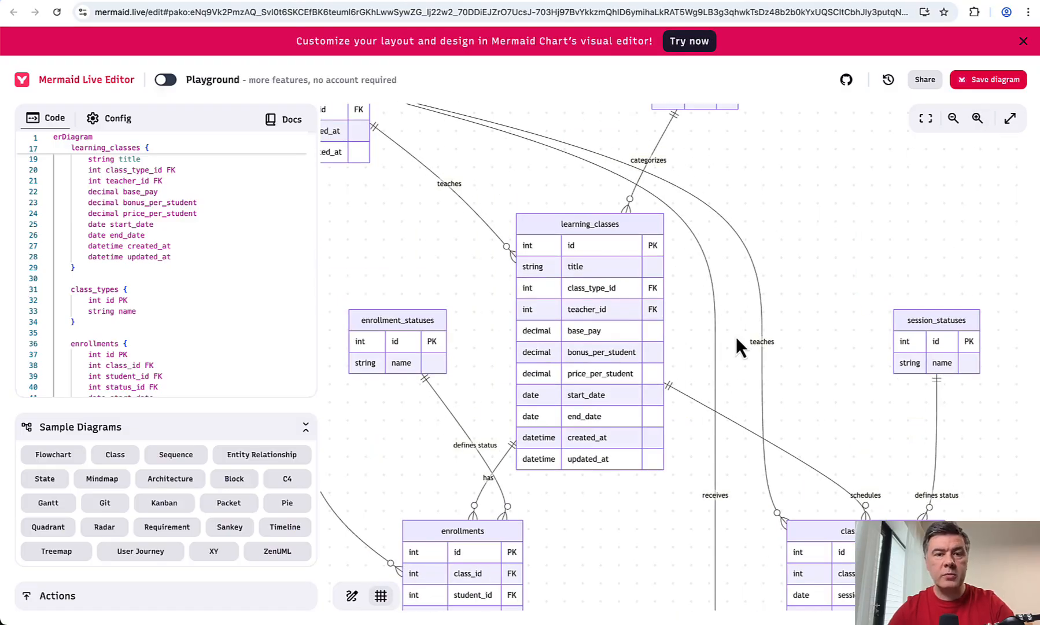
{"action": "mouse_move", "coordinate": [741, 345]}
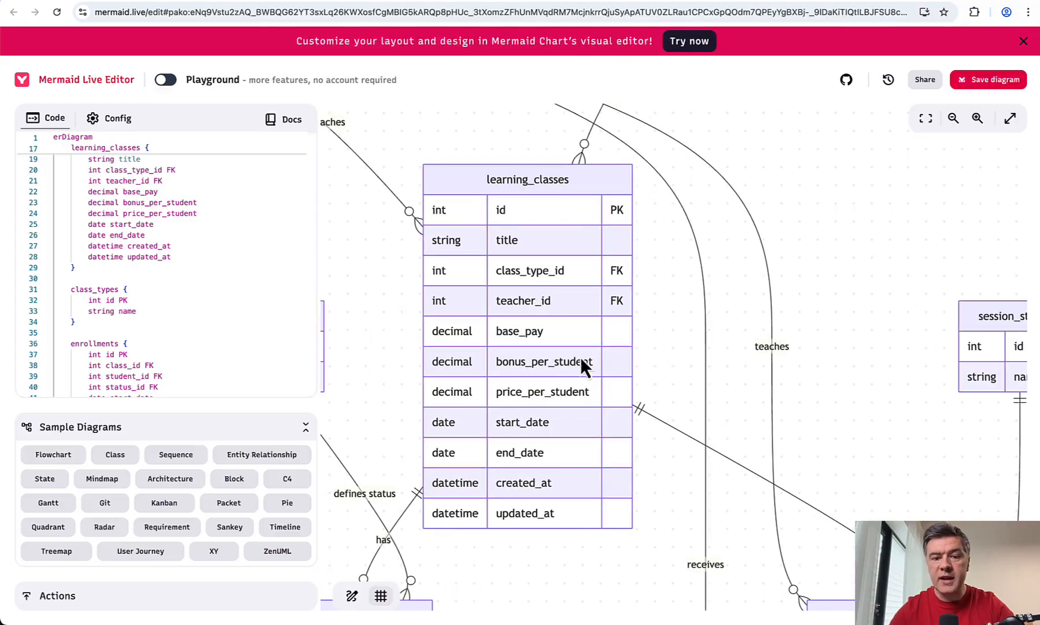
{"action": "mouse_move", "coordinate": [673, 383]}
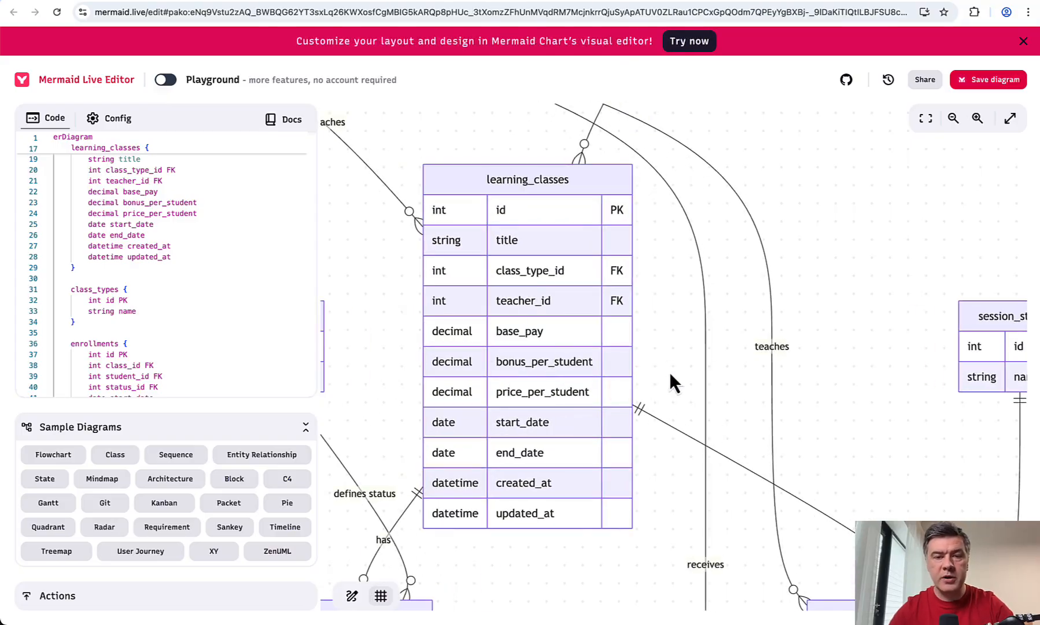
{"action": "mouse_move", "coordinate": [710, 360]}
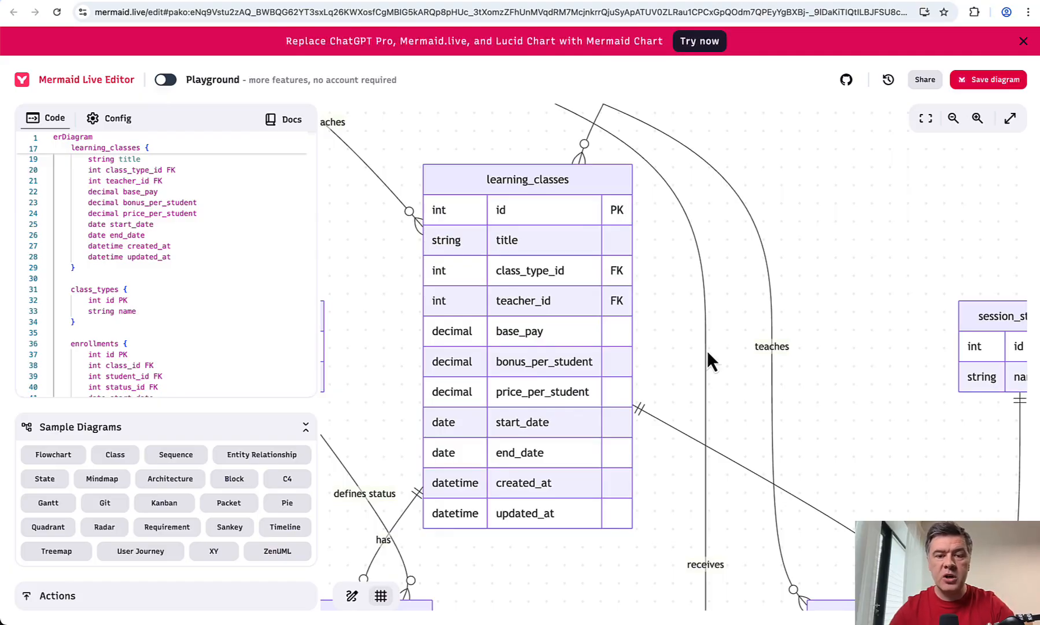
{"action": "mouse_move", "coordinate": [746, 364]}
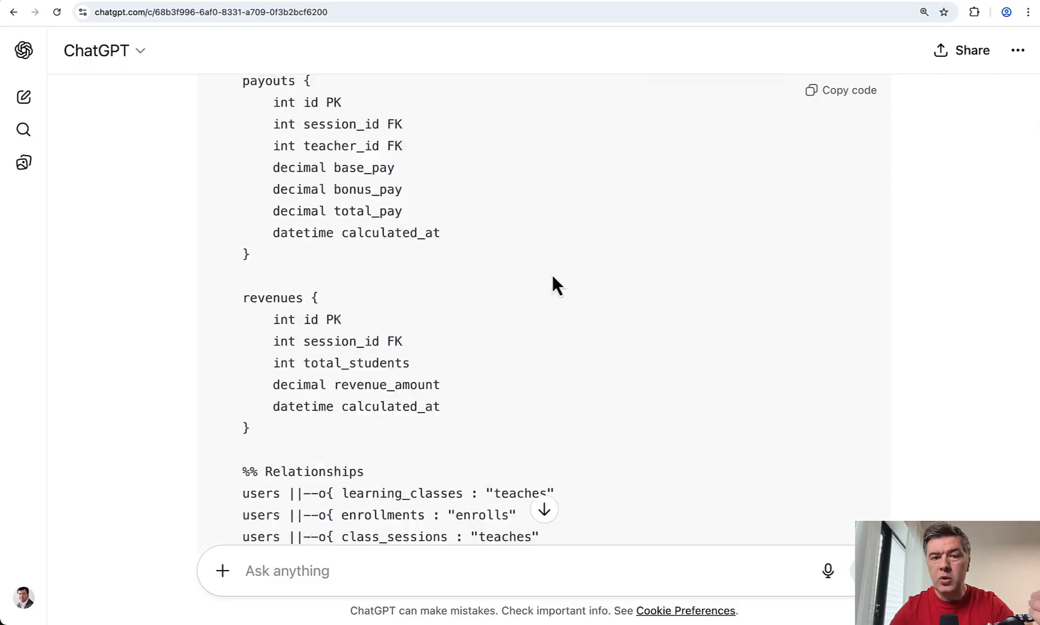
{"action": "scroll", "scroll_direction": "up", "scroll_amount": 3}
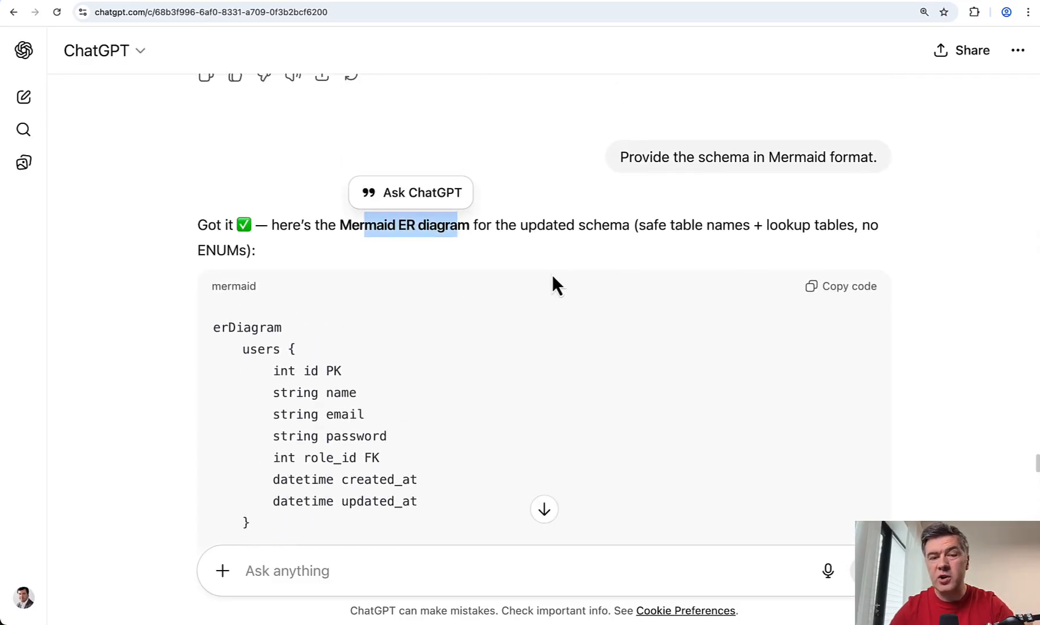
{"action": "mouse_move", "coordinate": [606, 357]}
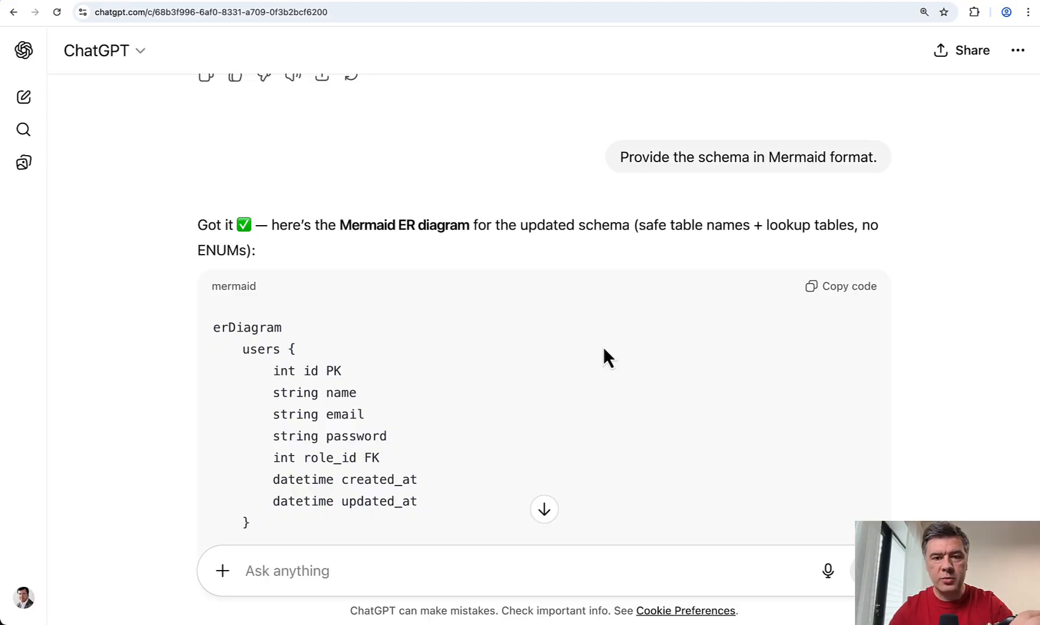
{"action": "scroll", "scroll_direction": "down", "scroll_amount": 3}
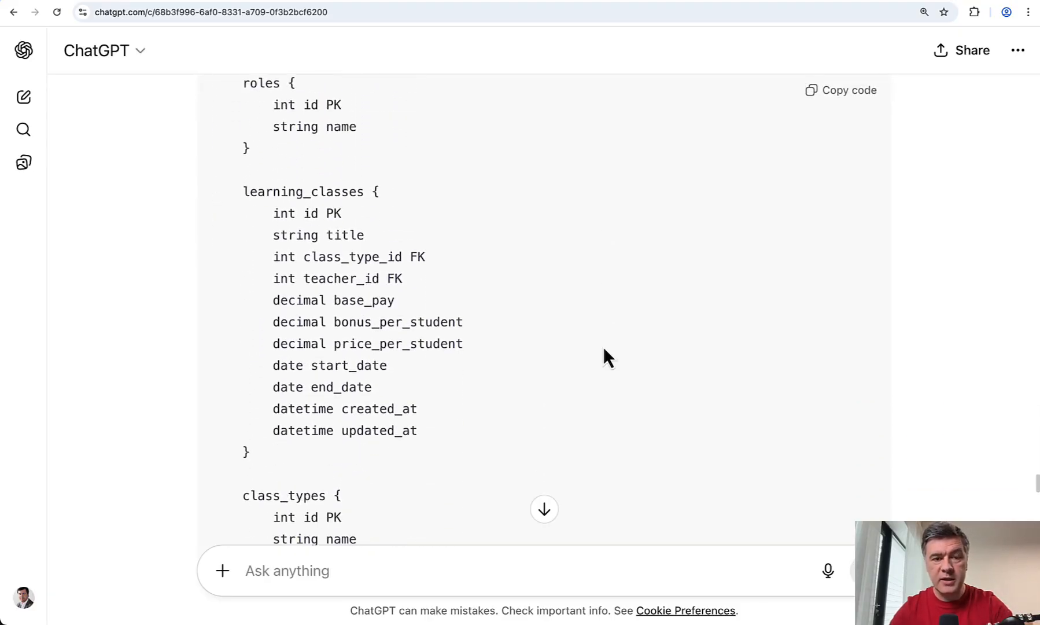
{"action": "scroll", "scroll_direction": "down", "scroll_amount": 3}
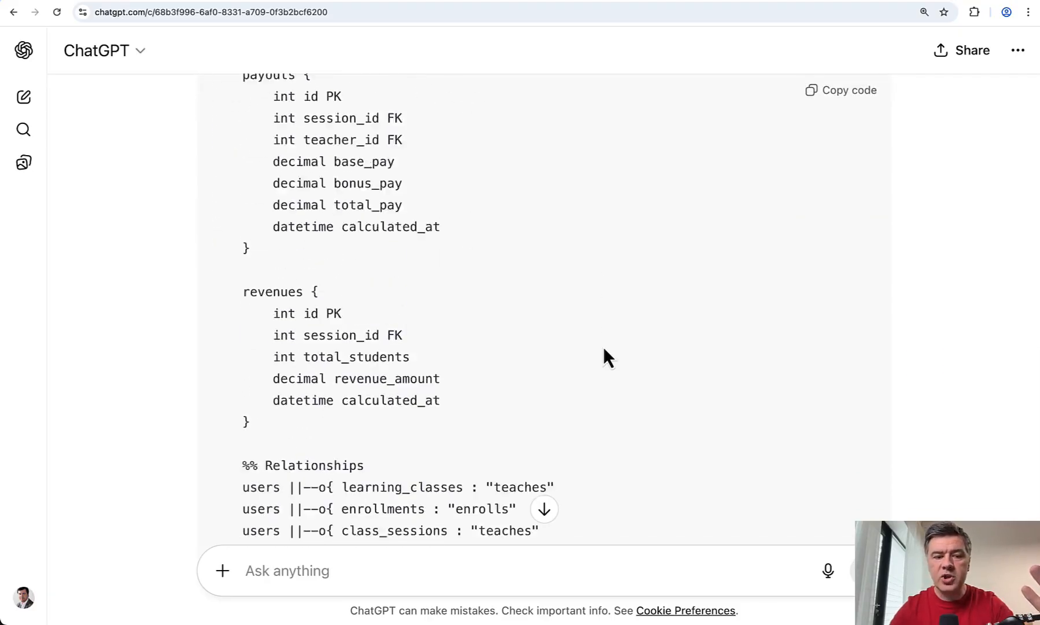
{"action": "scroll", "scroll_direction": "down", "scroll_amount": 3}
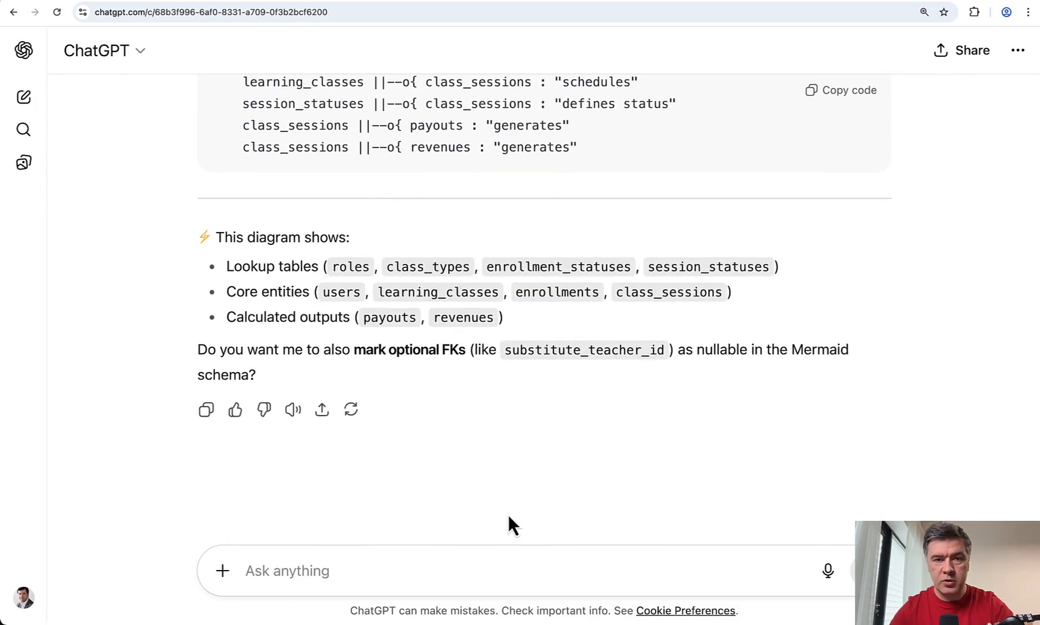
- Ask ChatGPT to "Transform that into PNG." and download the offered Schema PNG file
{"action": "type", "text": "Transform that into PNG."}
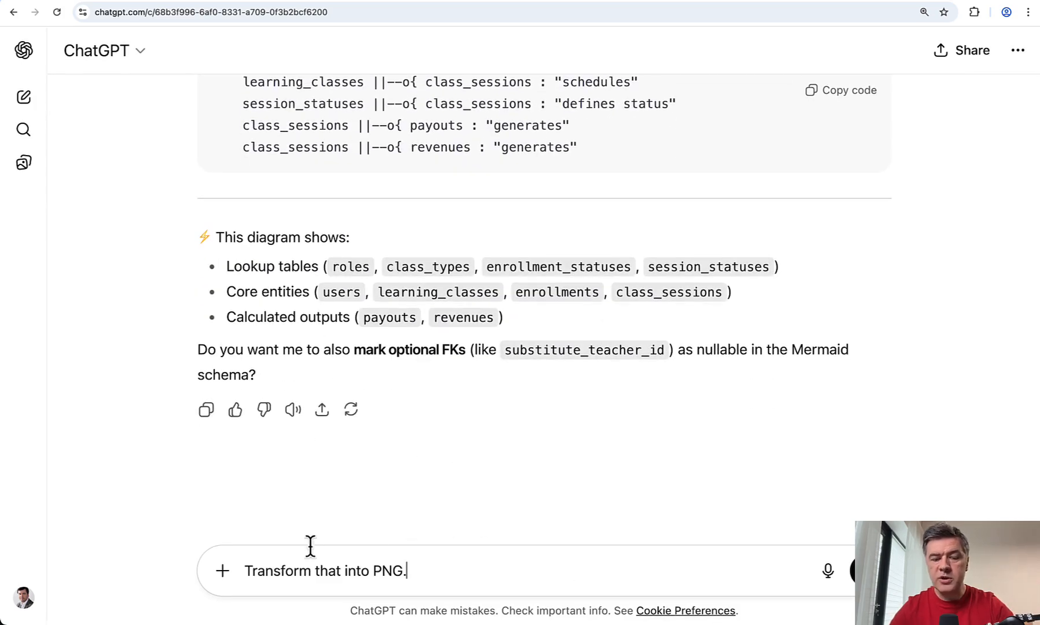
{"action": "key", "text": "Return"}
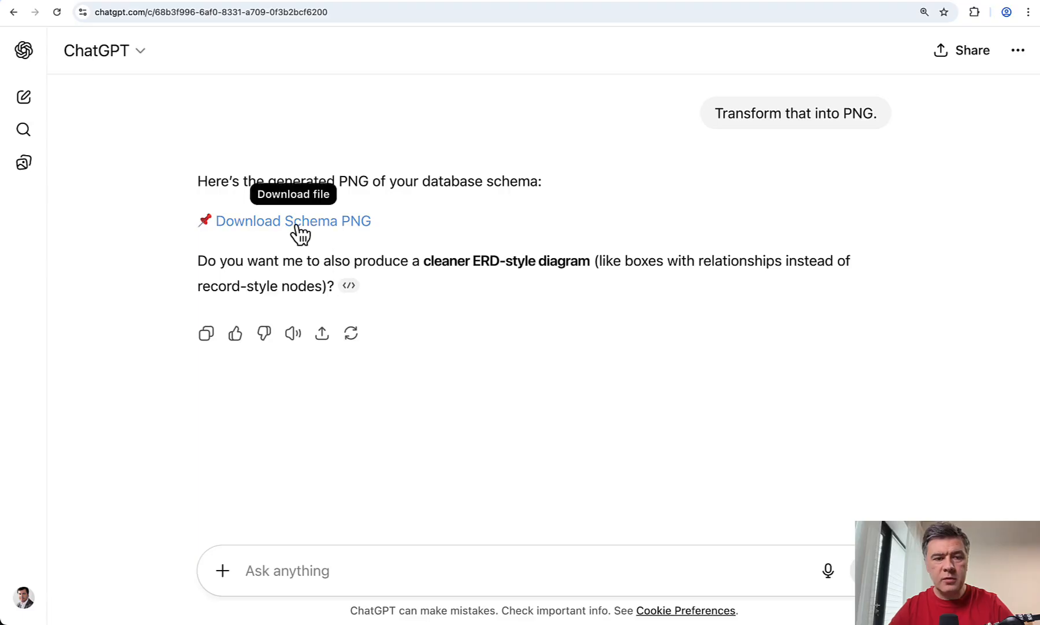
{"action": "left_click", "coordinate": [294, 220]}
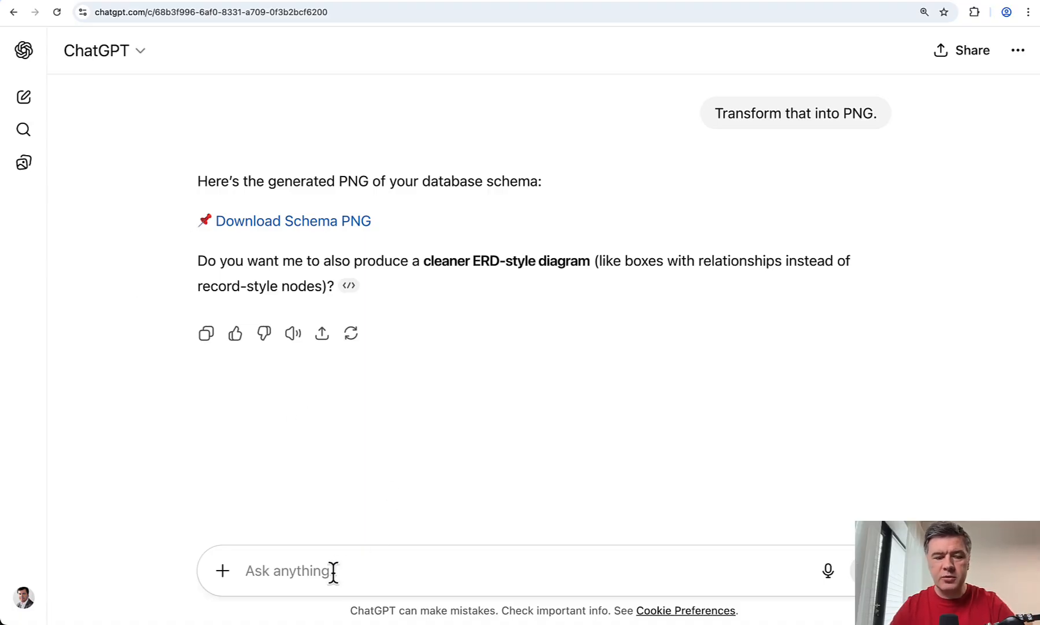
- Report "Download doesn't work. File not found." to get the schema diagram as an inline PNG
{"action": "key", "text": "Return"}
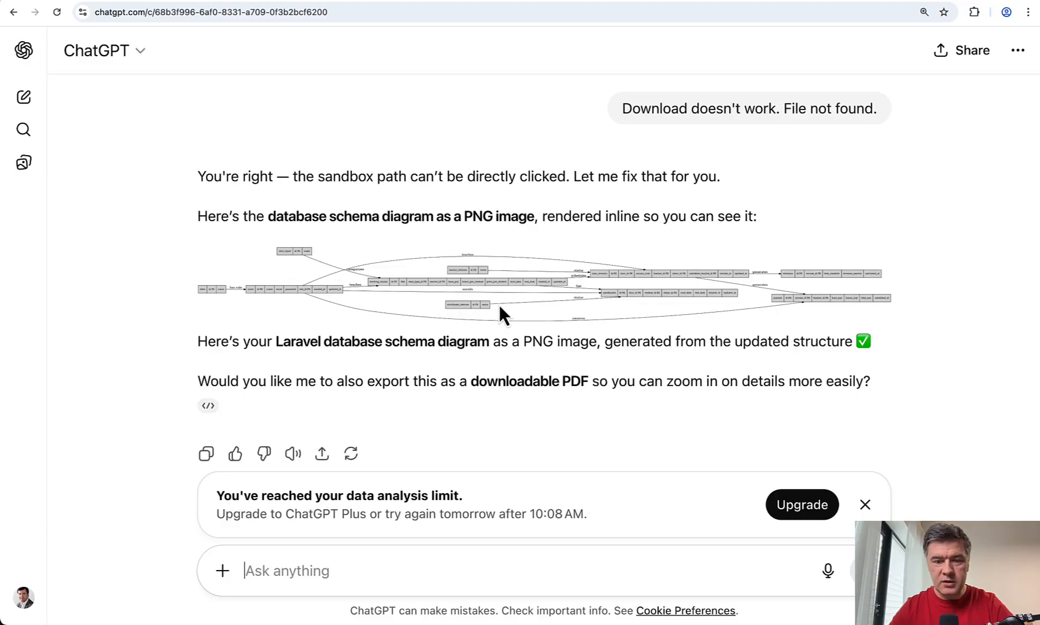
{"action": "mouse_move", "coordinate": [128, 423]}
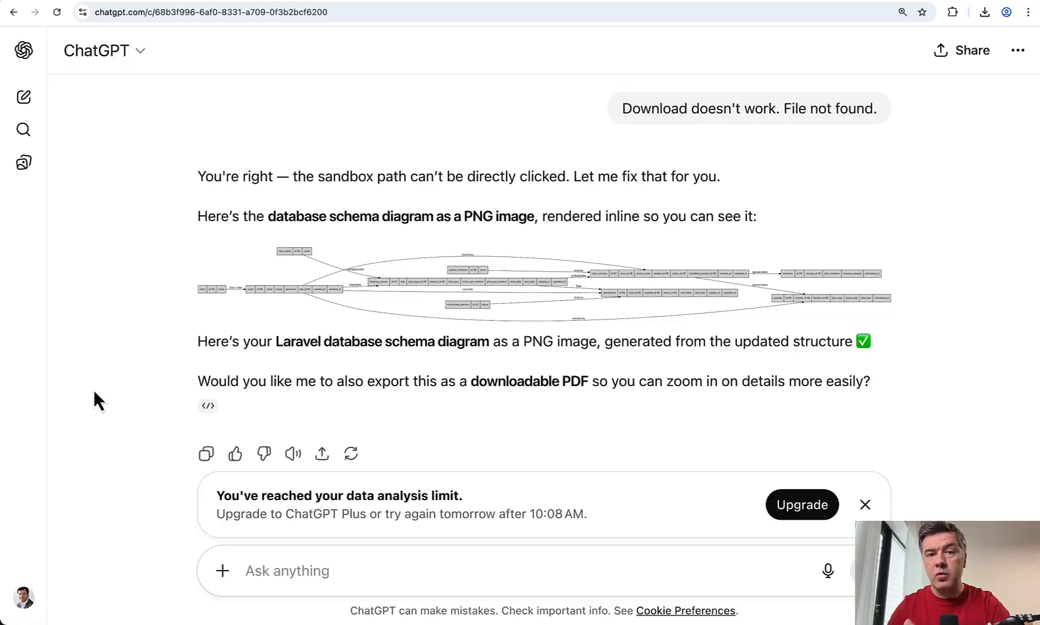
{"action": "scroll", "scroll_direction": "up", "scroll_amount": 3}
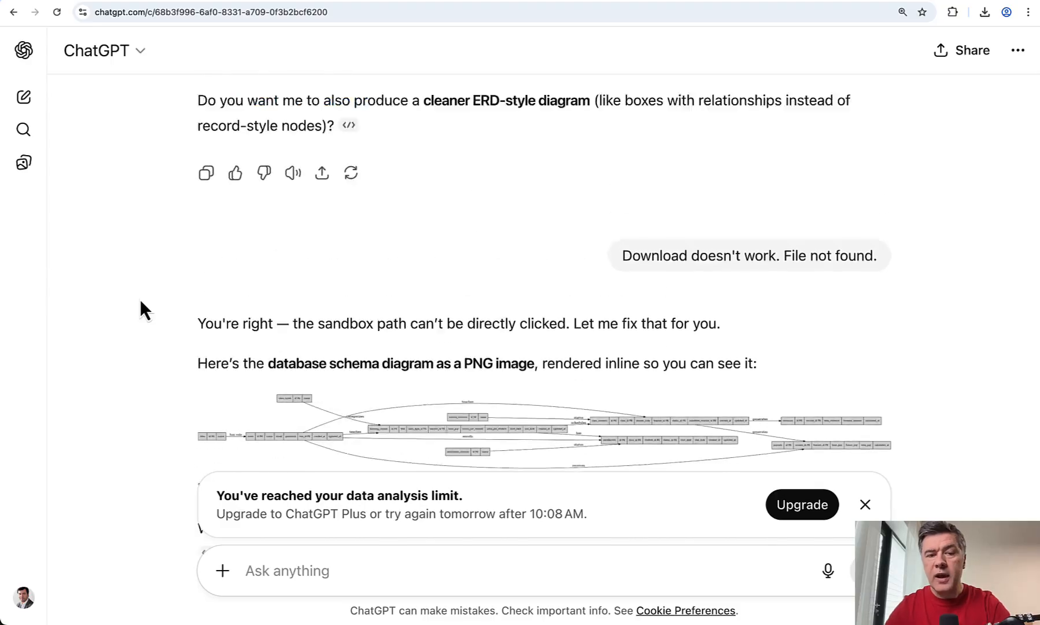
{"action": "scroll", "scroll_direction": "down", "scroll_amount": 3}
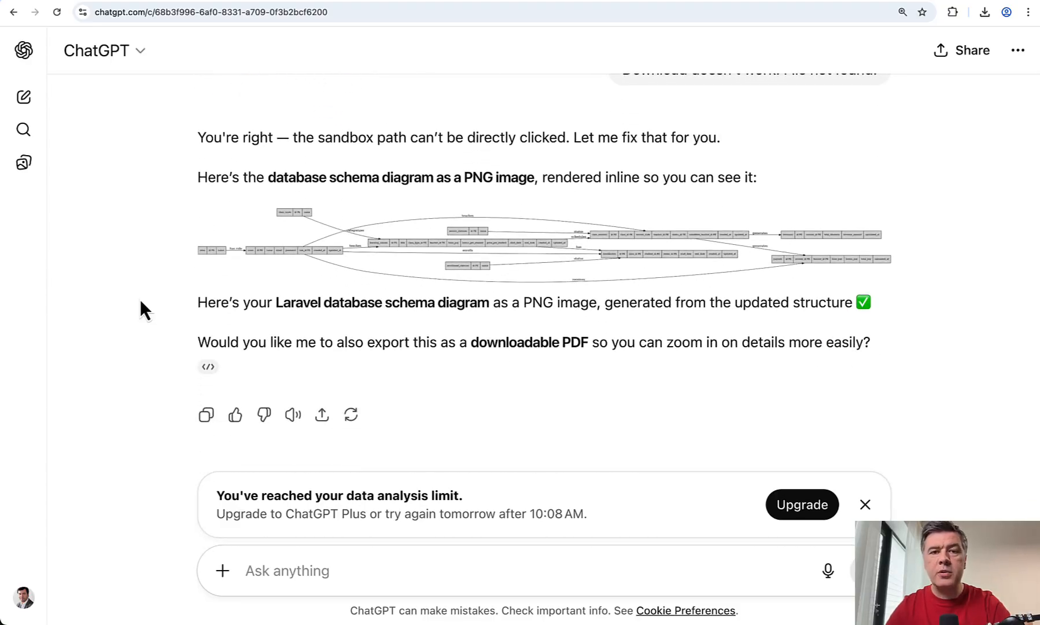